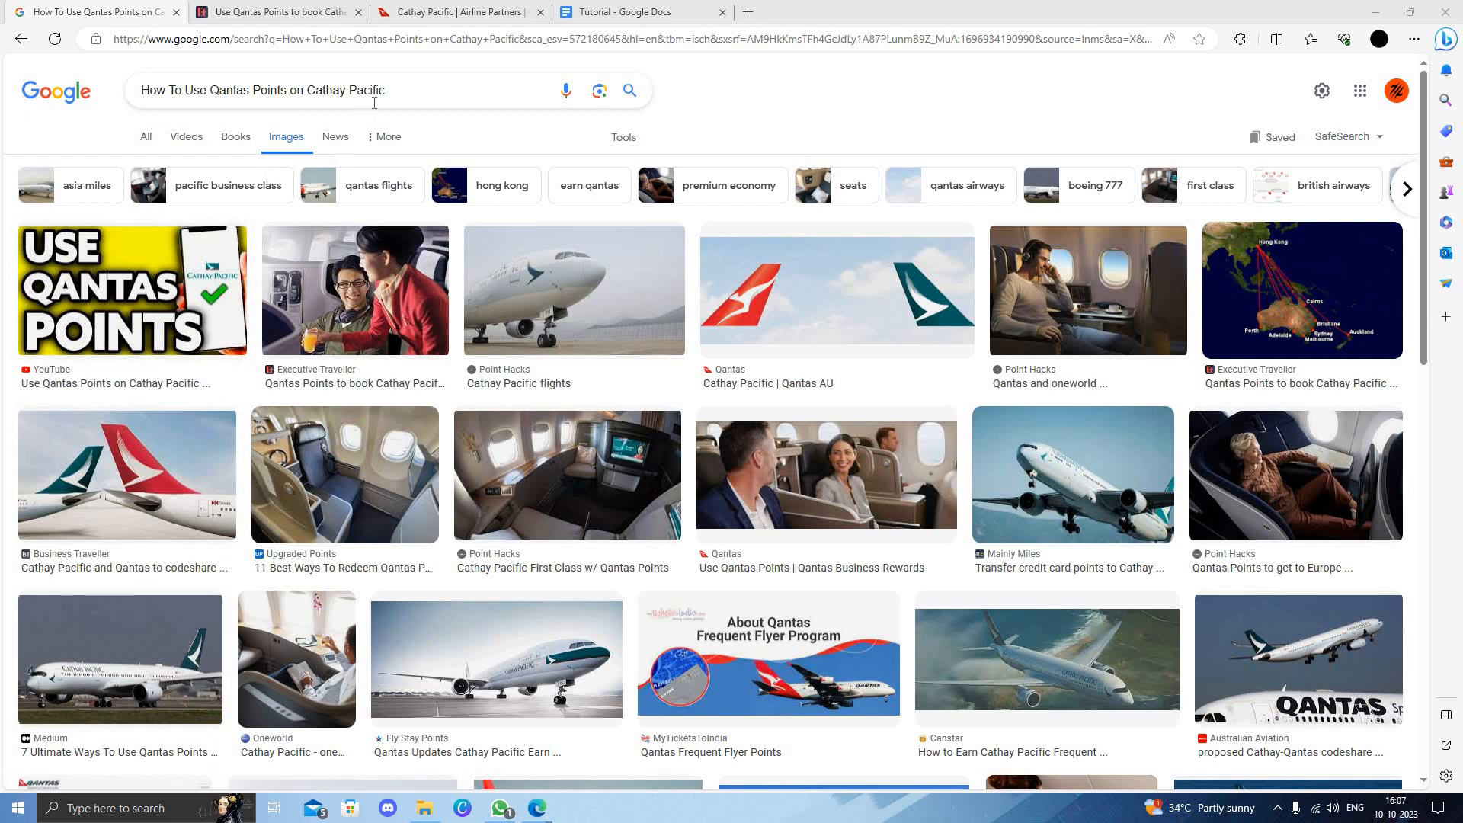
pyautogui.moveTo(324, 75)
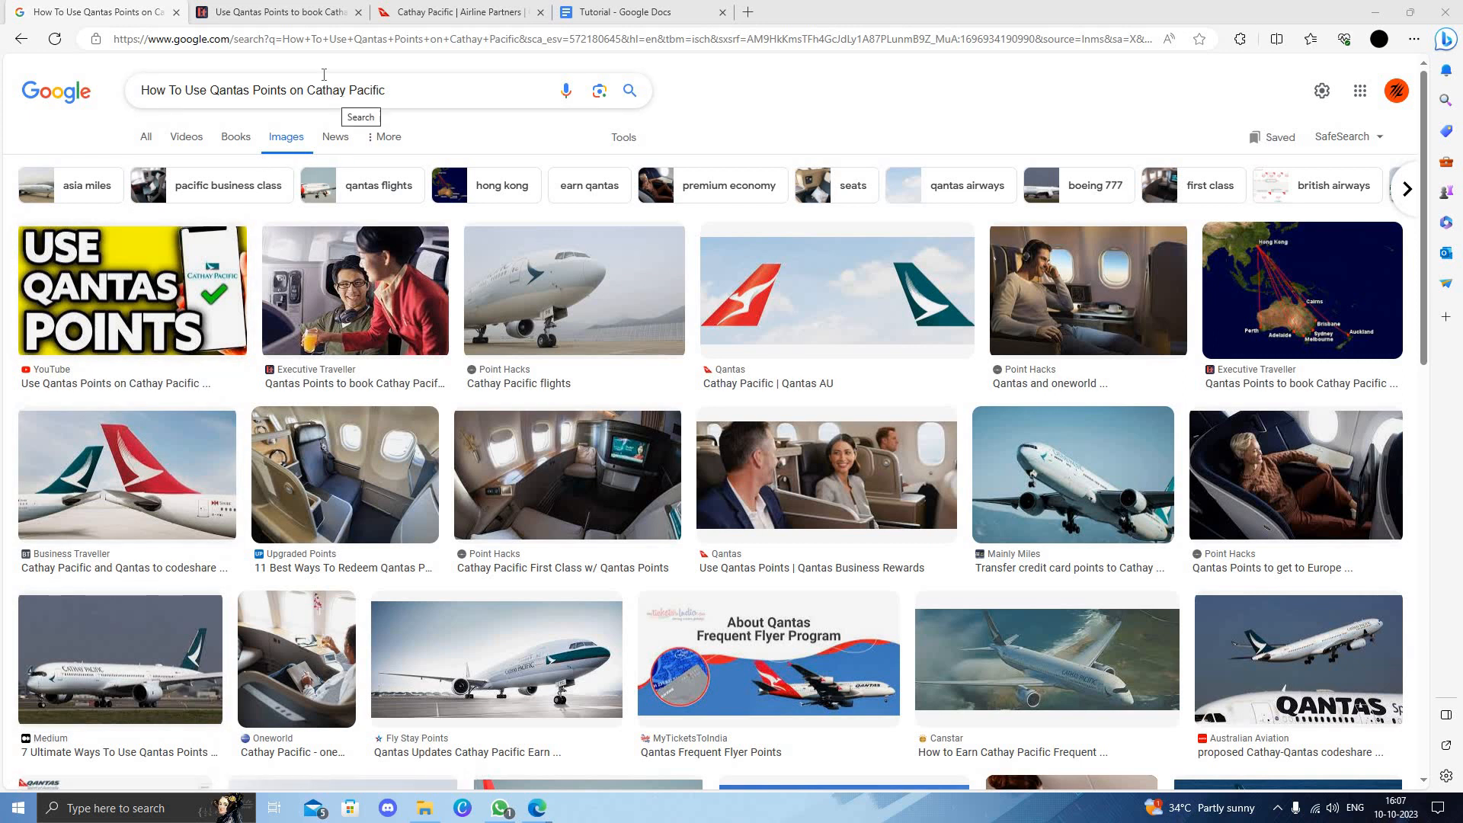
pyautogui.moveTo(649, 170)
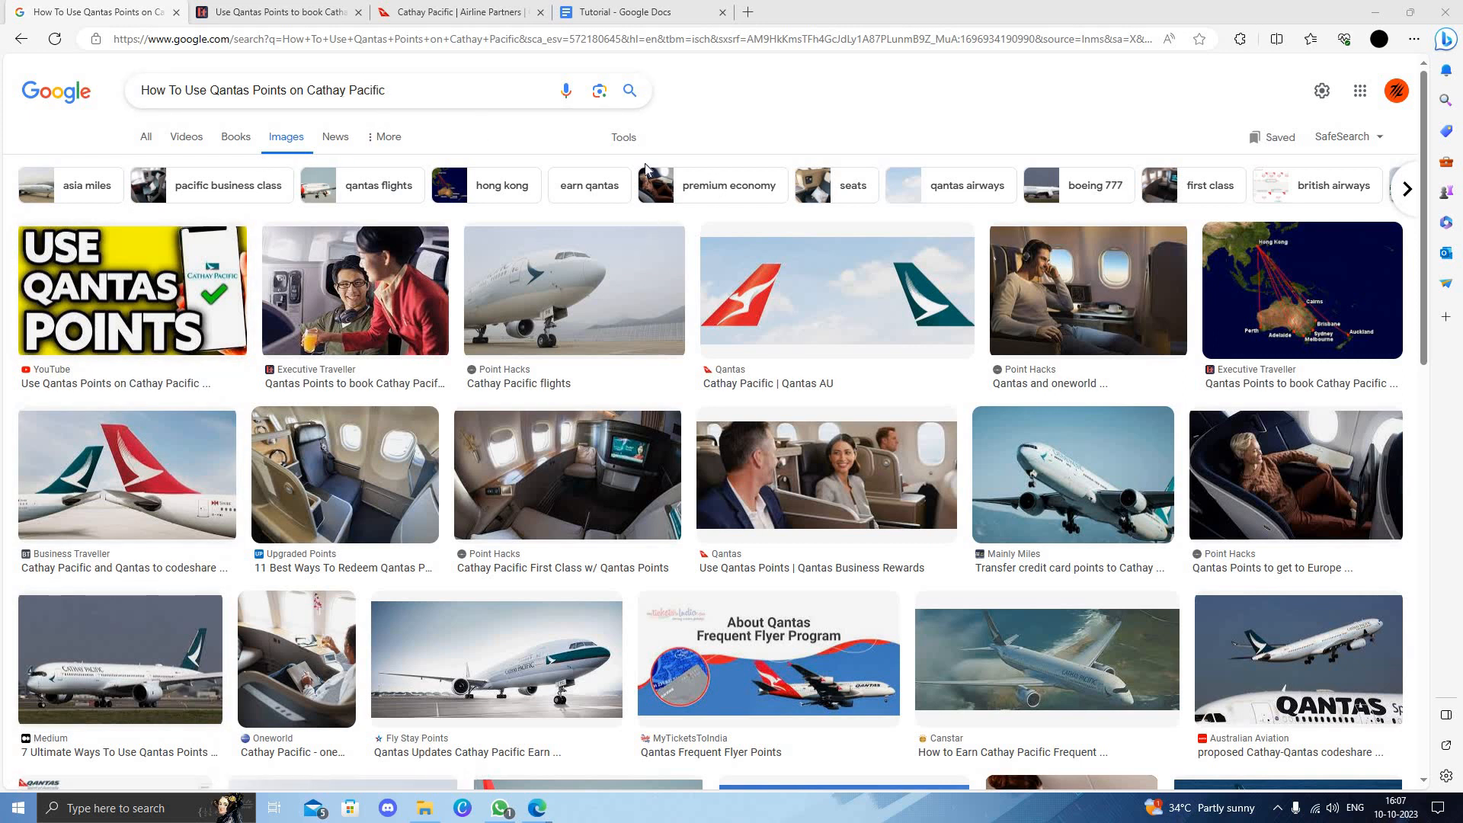
# - Scroll the Executive Traveller article down to Cathay Pacific's key routes and Hong Kong map
pyautogui.scroll(-3)
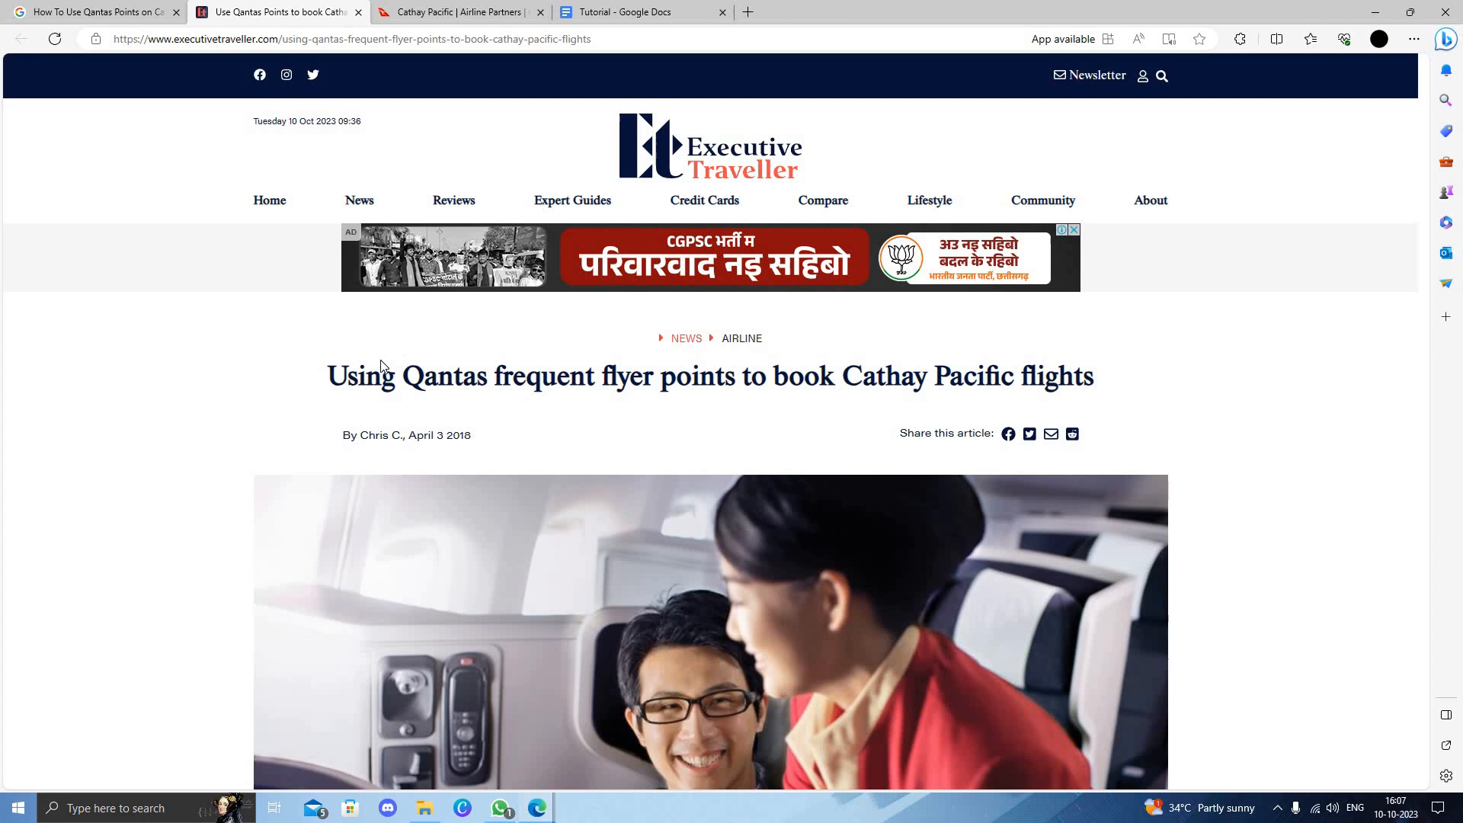
pyautogui.moveTo(781, 402)
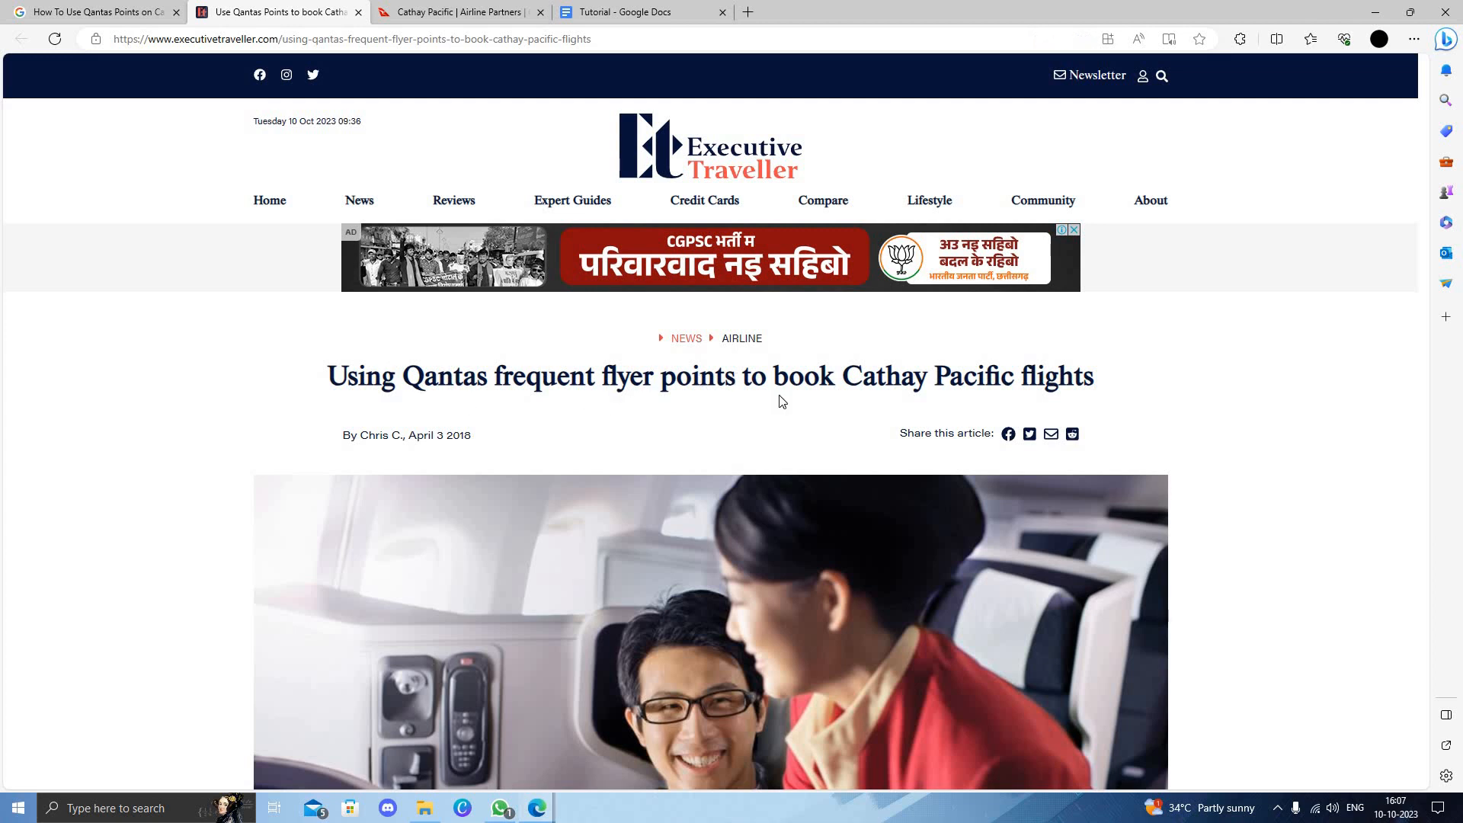
pyautogui.scroll(-3)
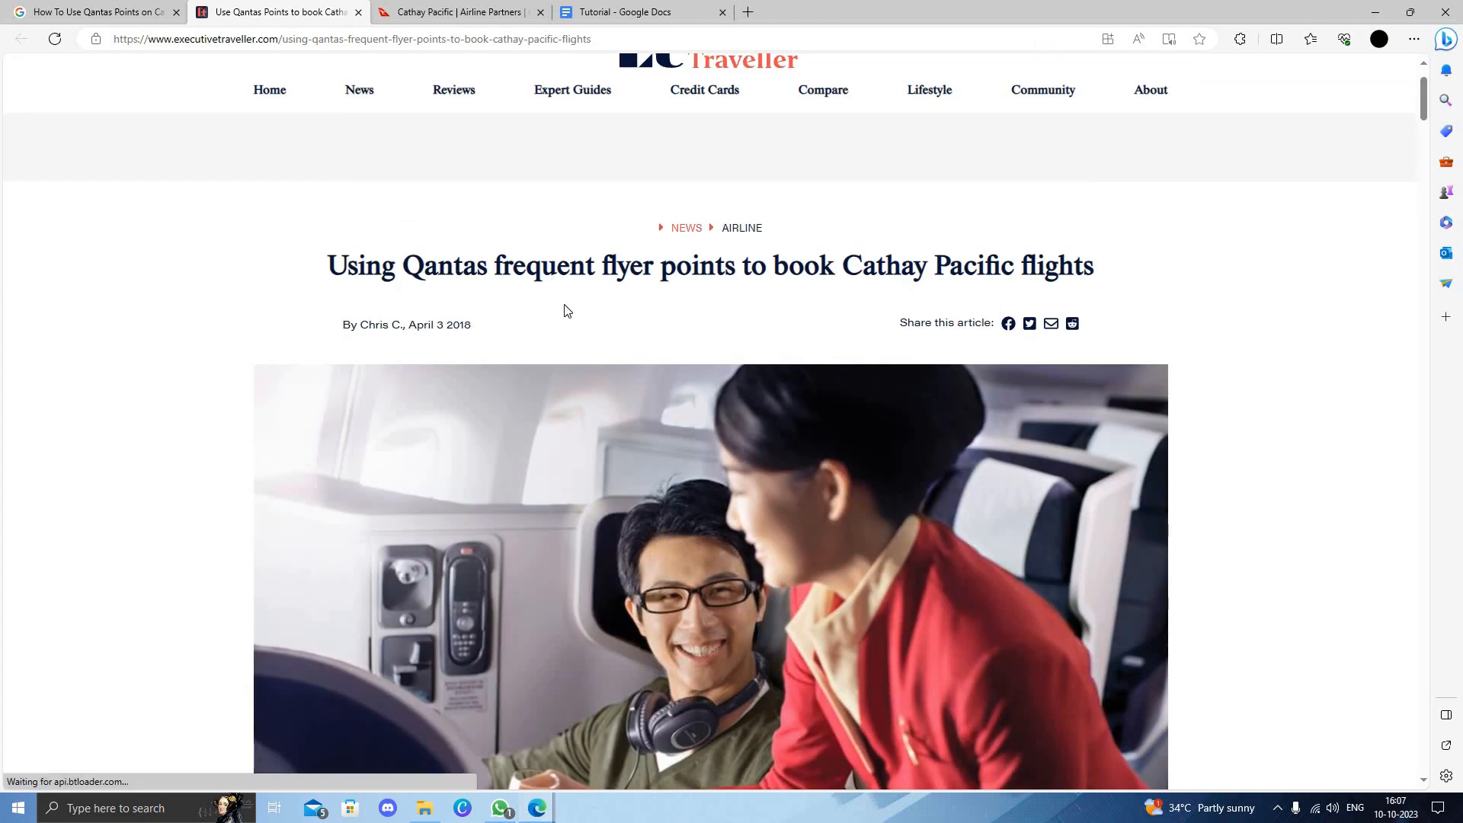
pyautogui.scroll(-3)
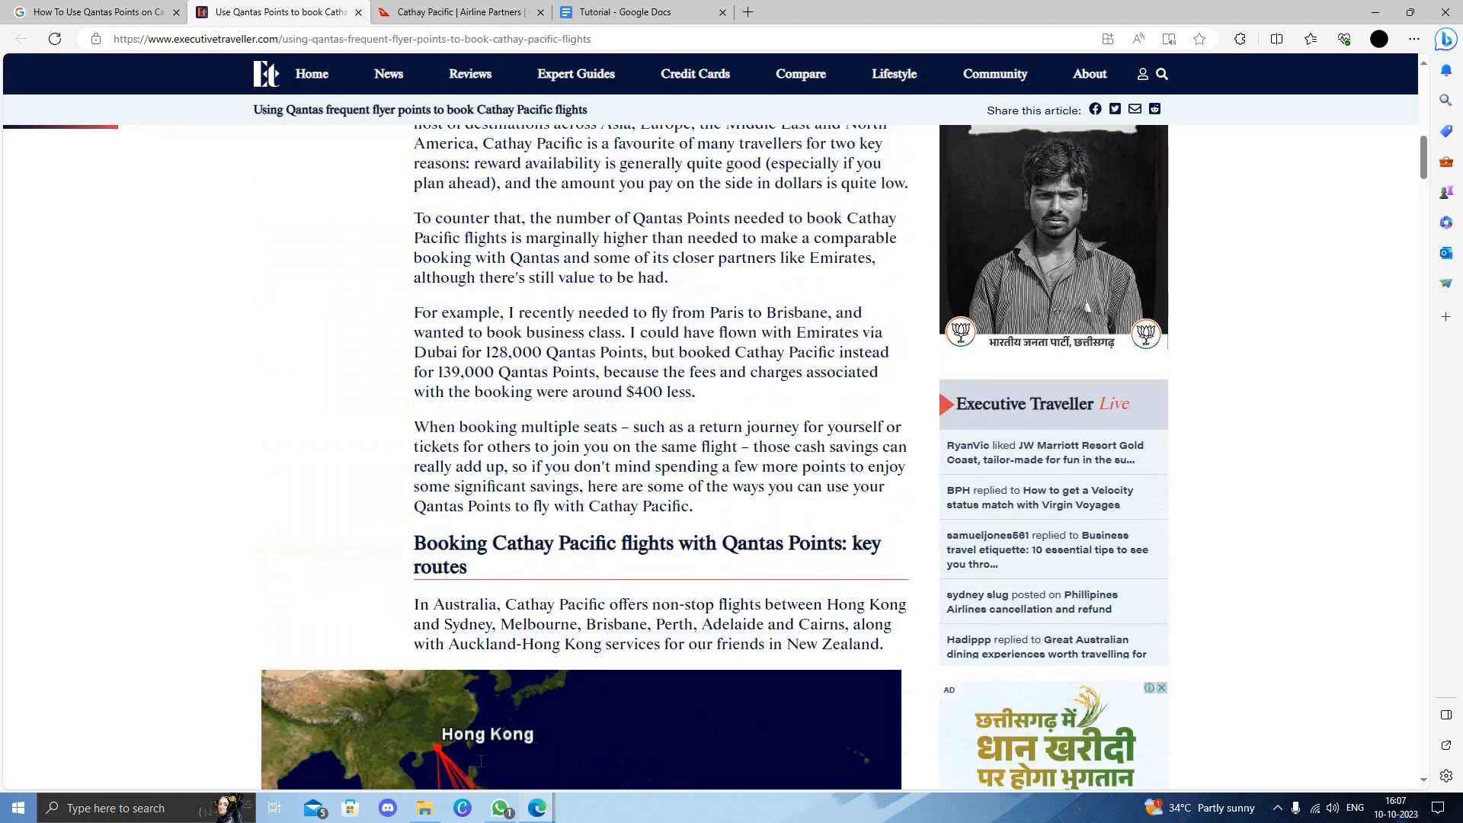
pyautogui.scroll(-3)
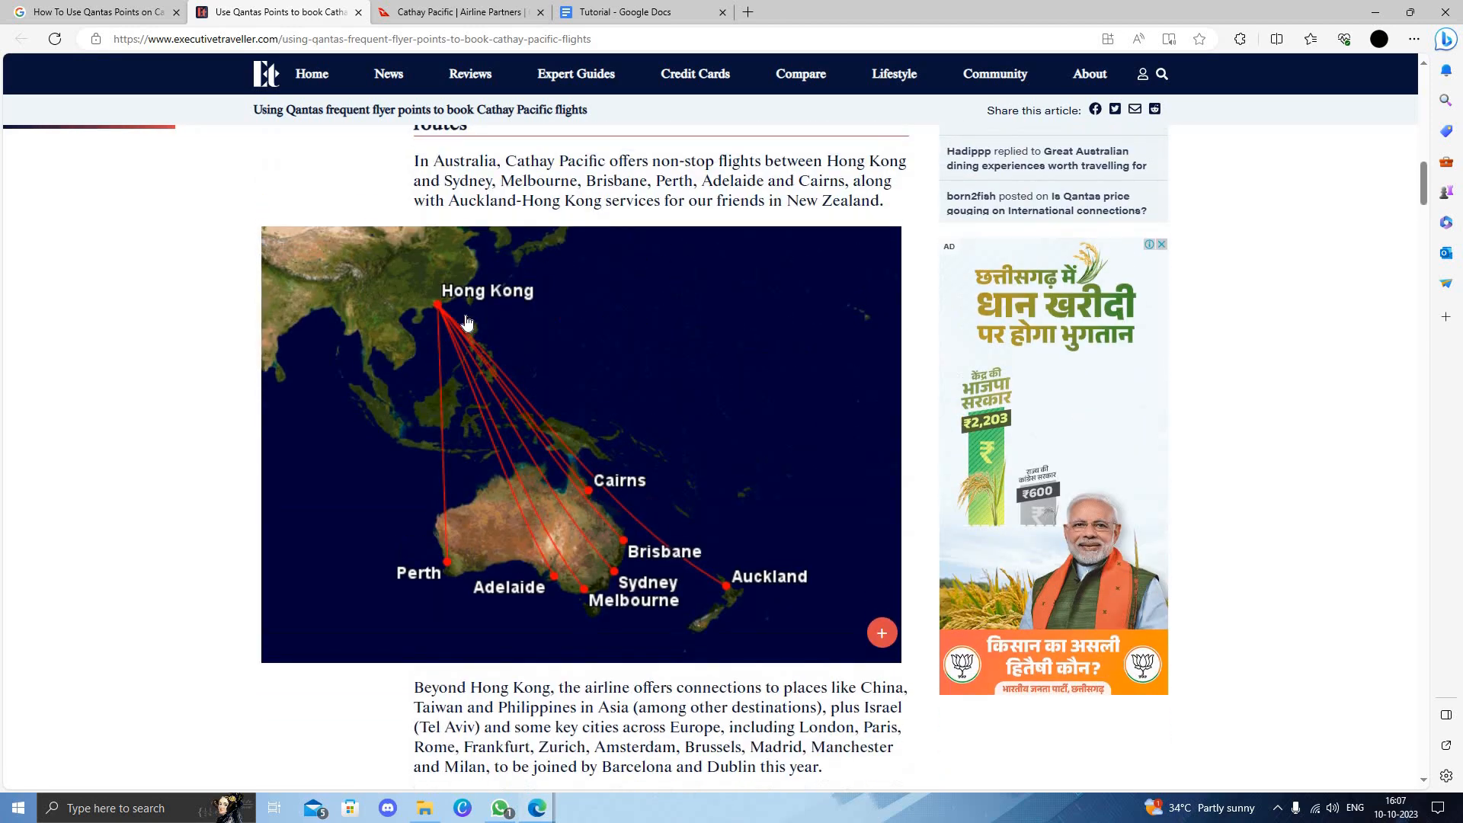
pyautogui.moveTo(599, 622)
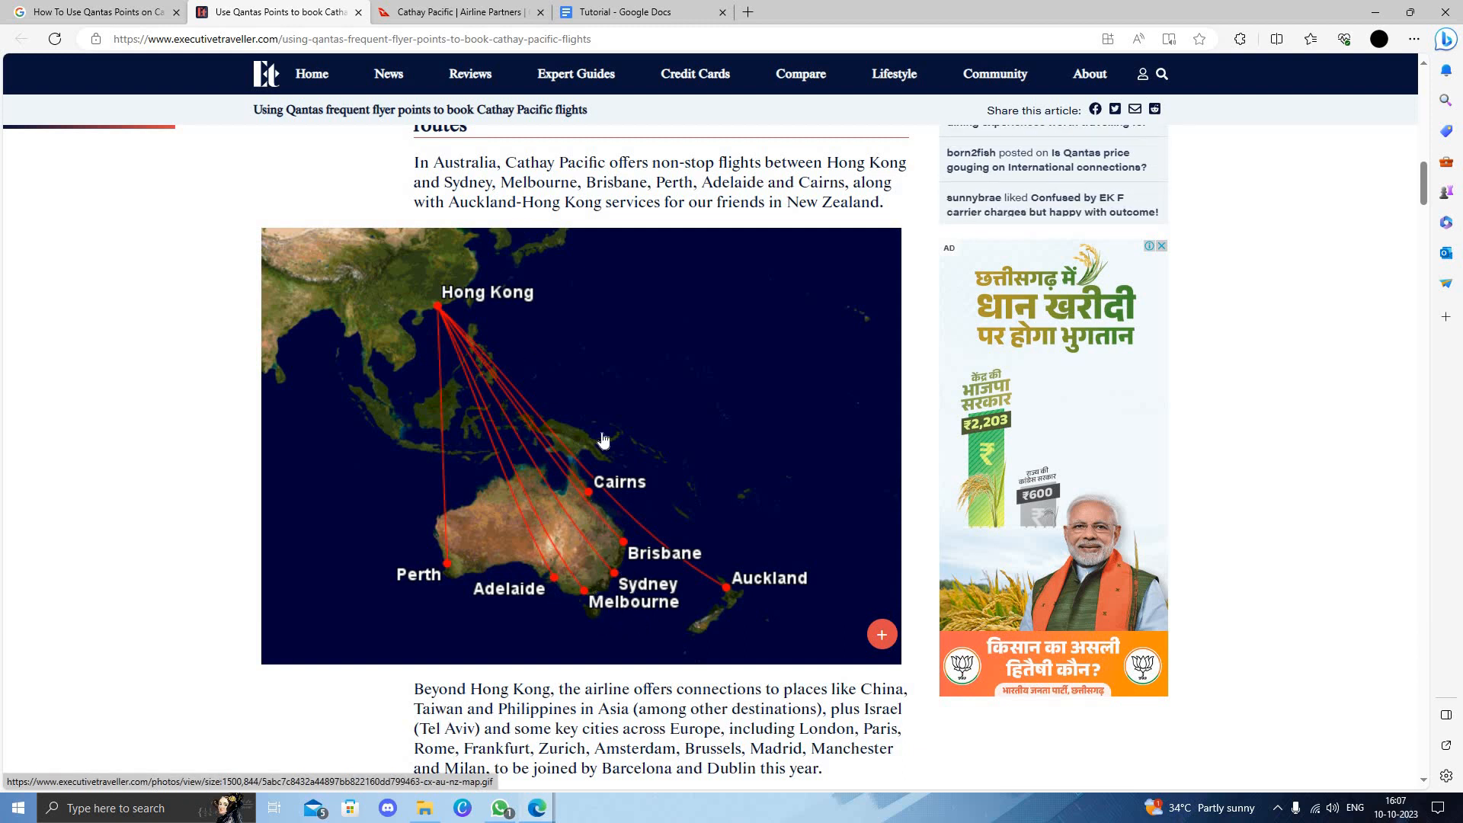
pyautogui.moveTo(723, 602)
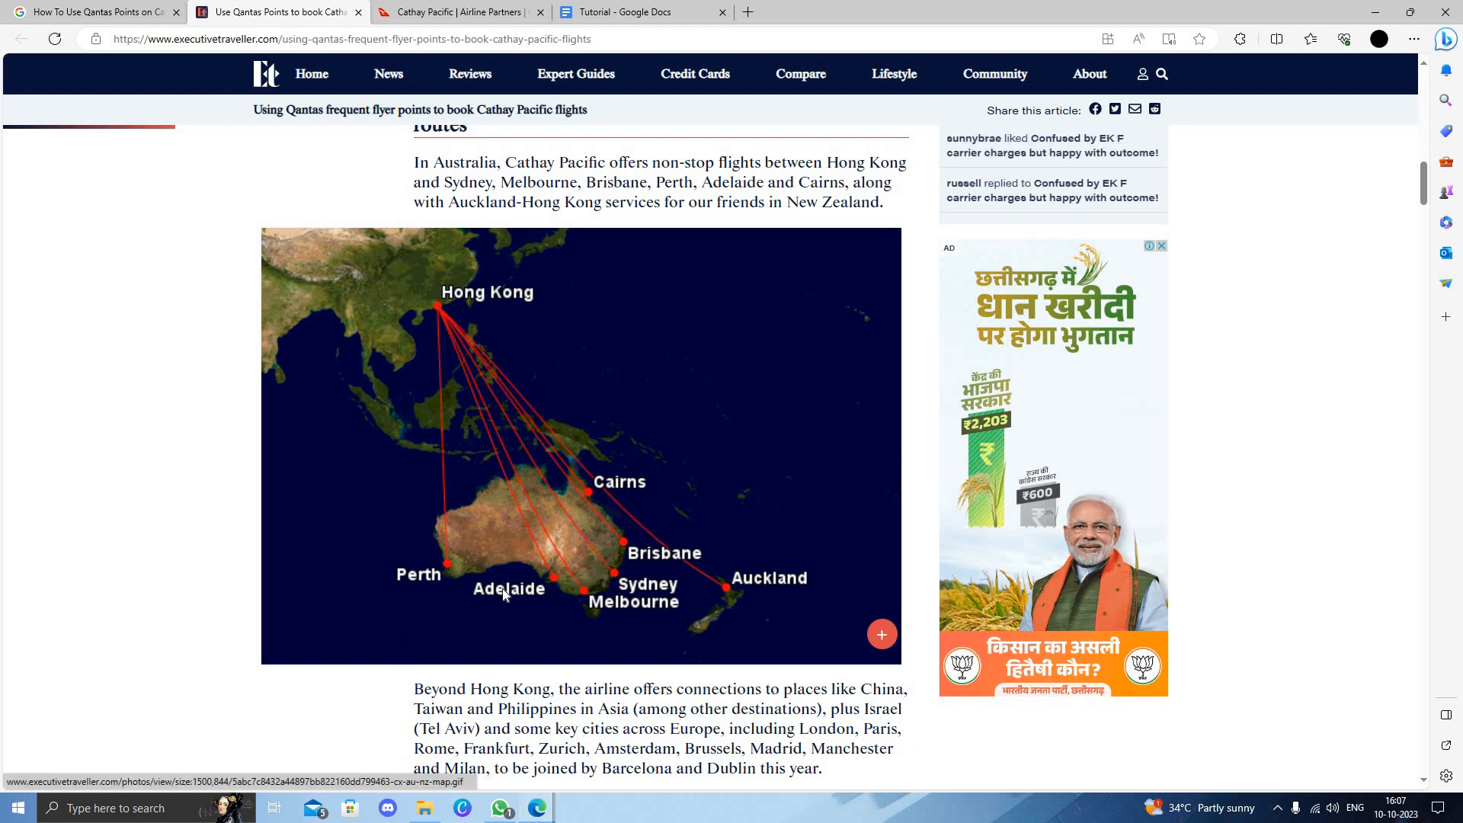
# - Read the Hong Kong, Shanghai and London points tables and booking steps, then return to top
pyautogui.scroll(-3)
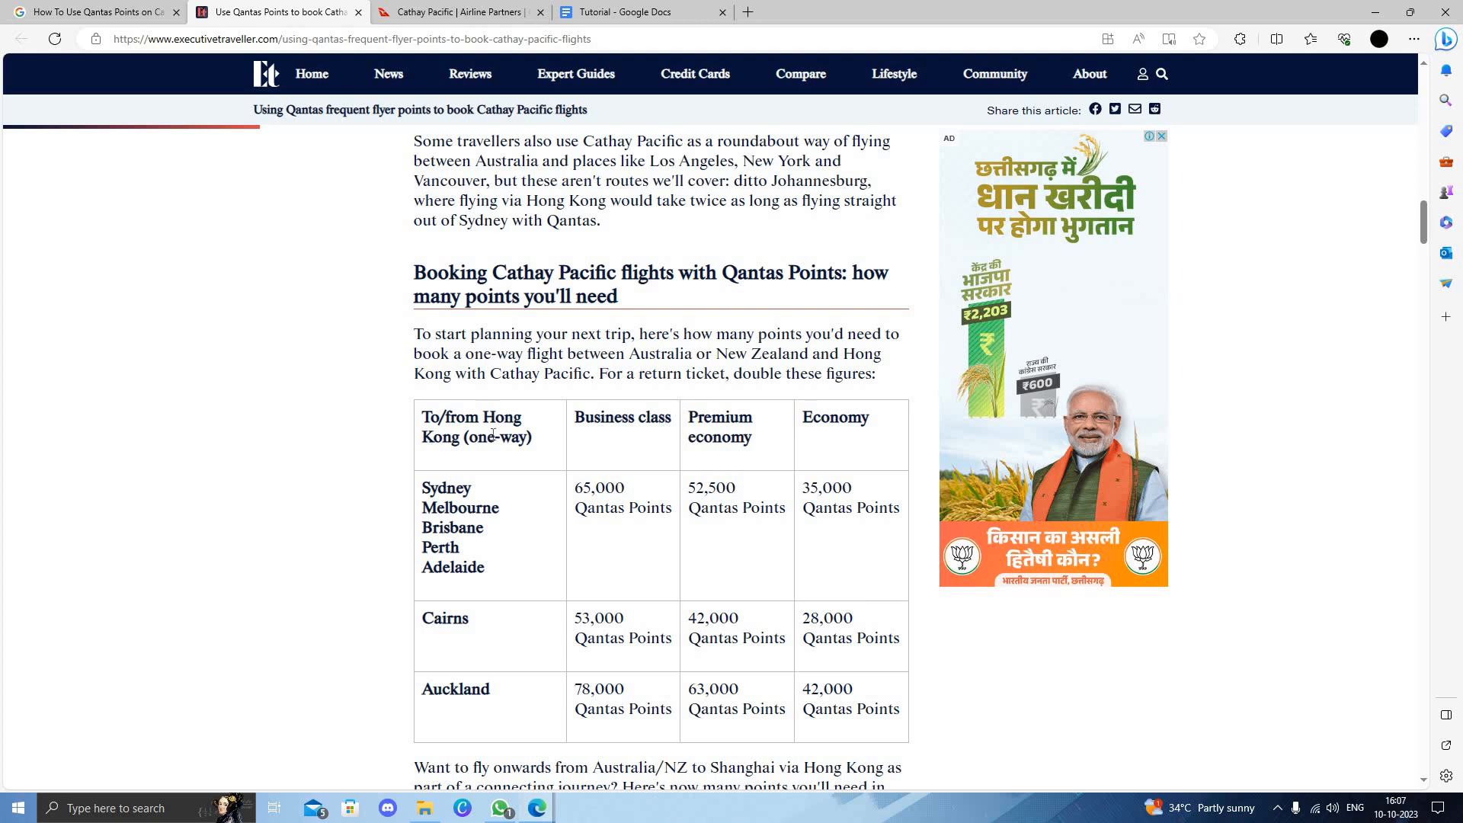
pyautogui.scroll(-3)
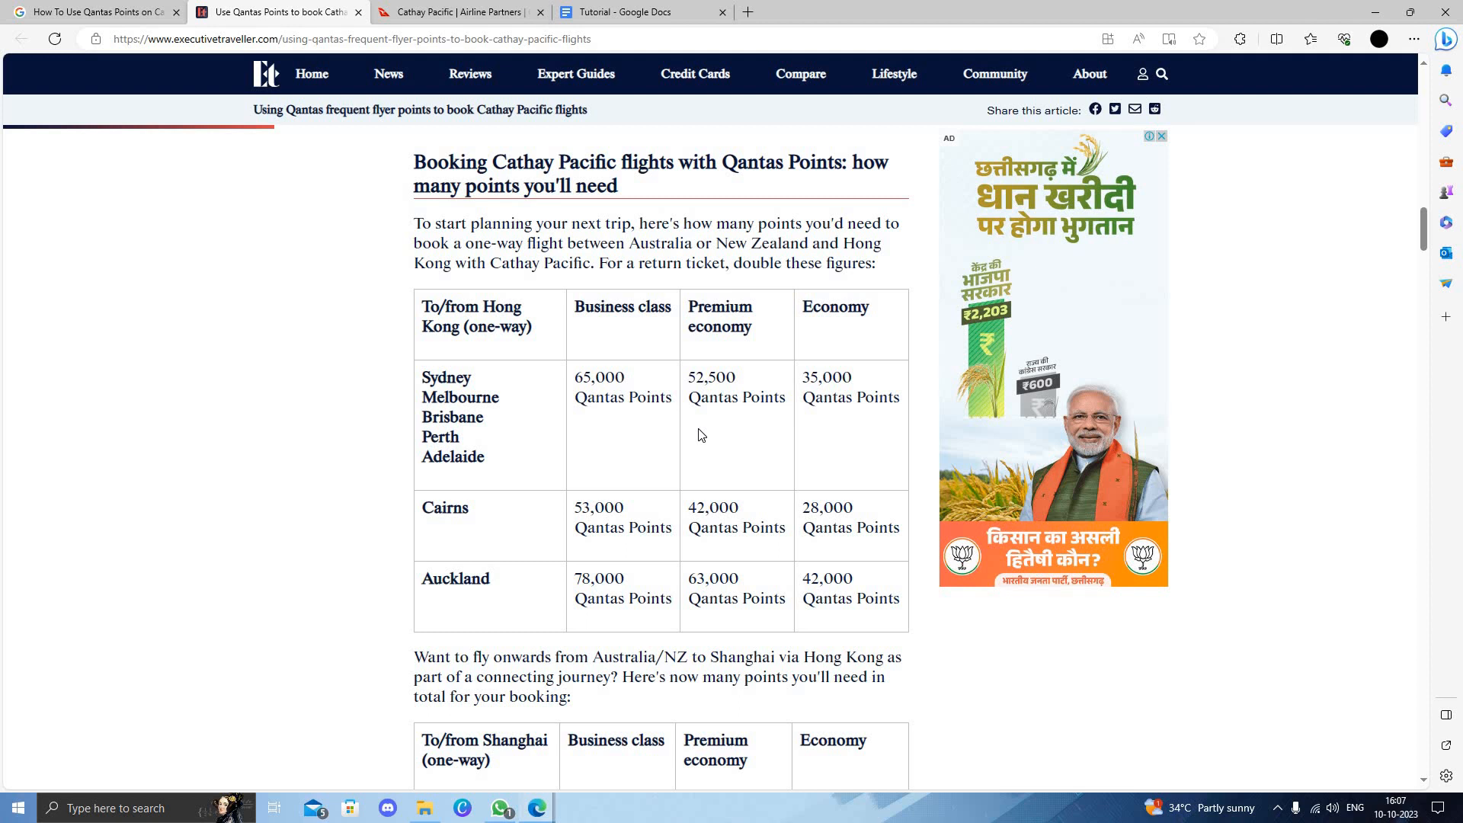
pyautogui.scroll(-3)
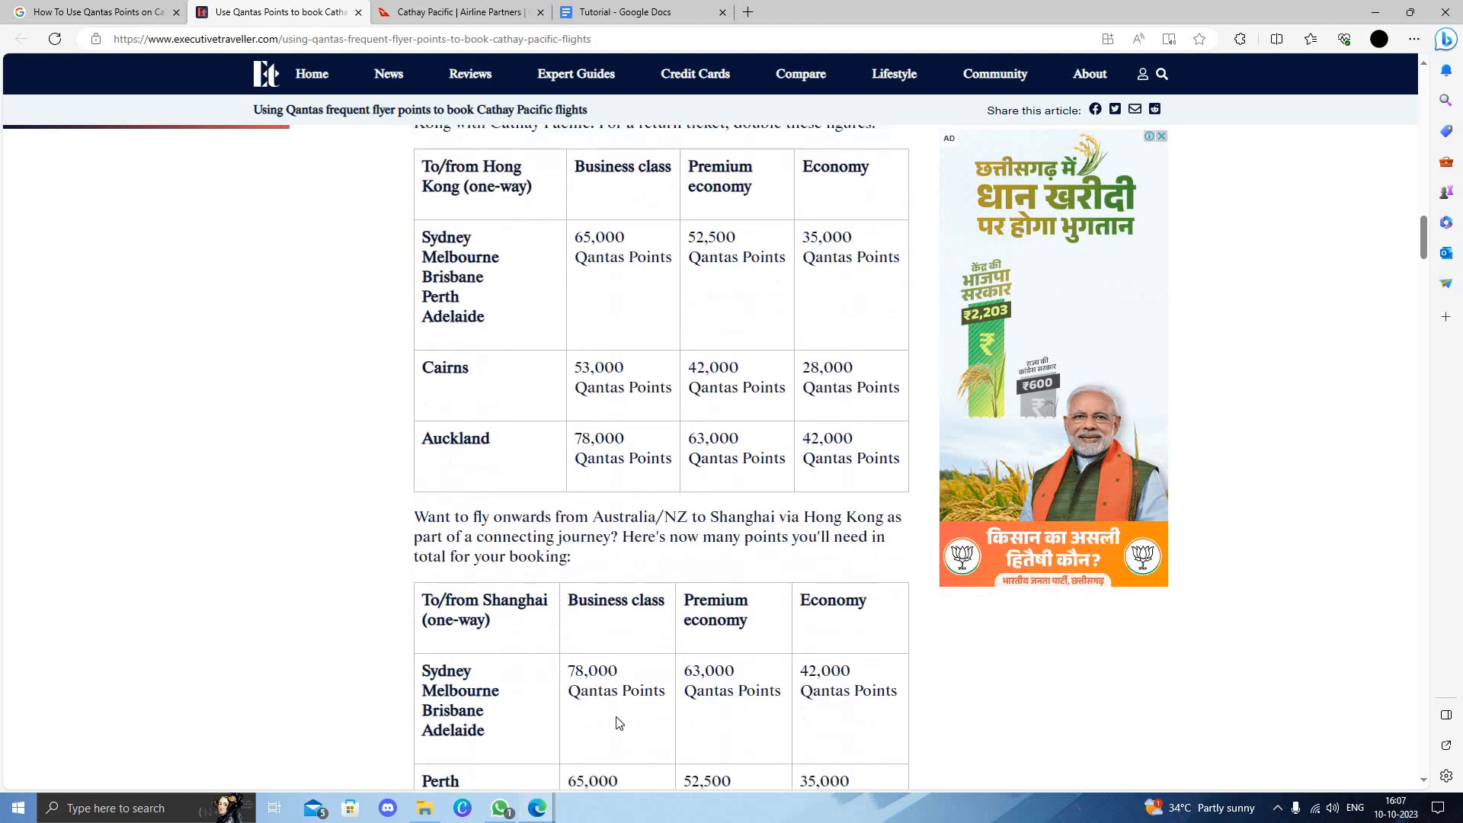
pyautogui.scroll(-3)
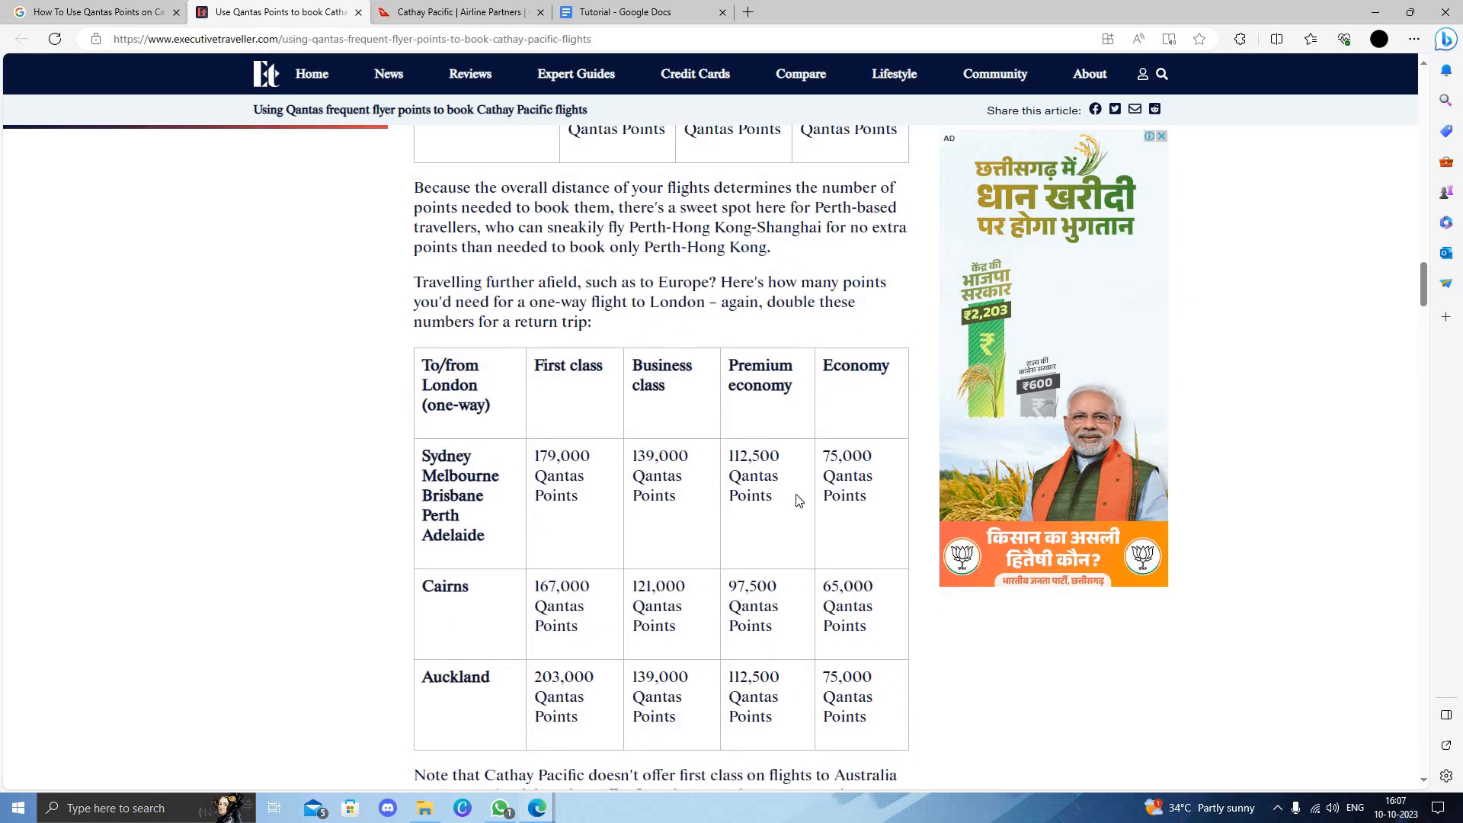
pyautogui.scroll(-3)
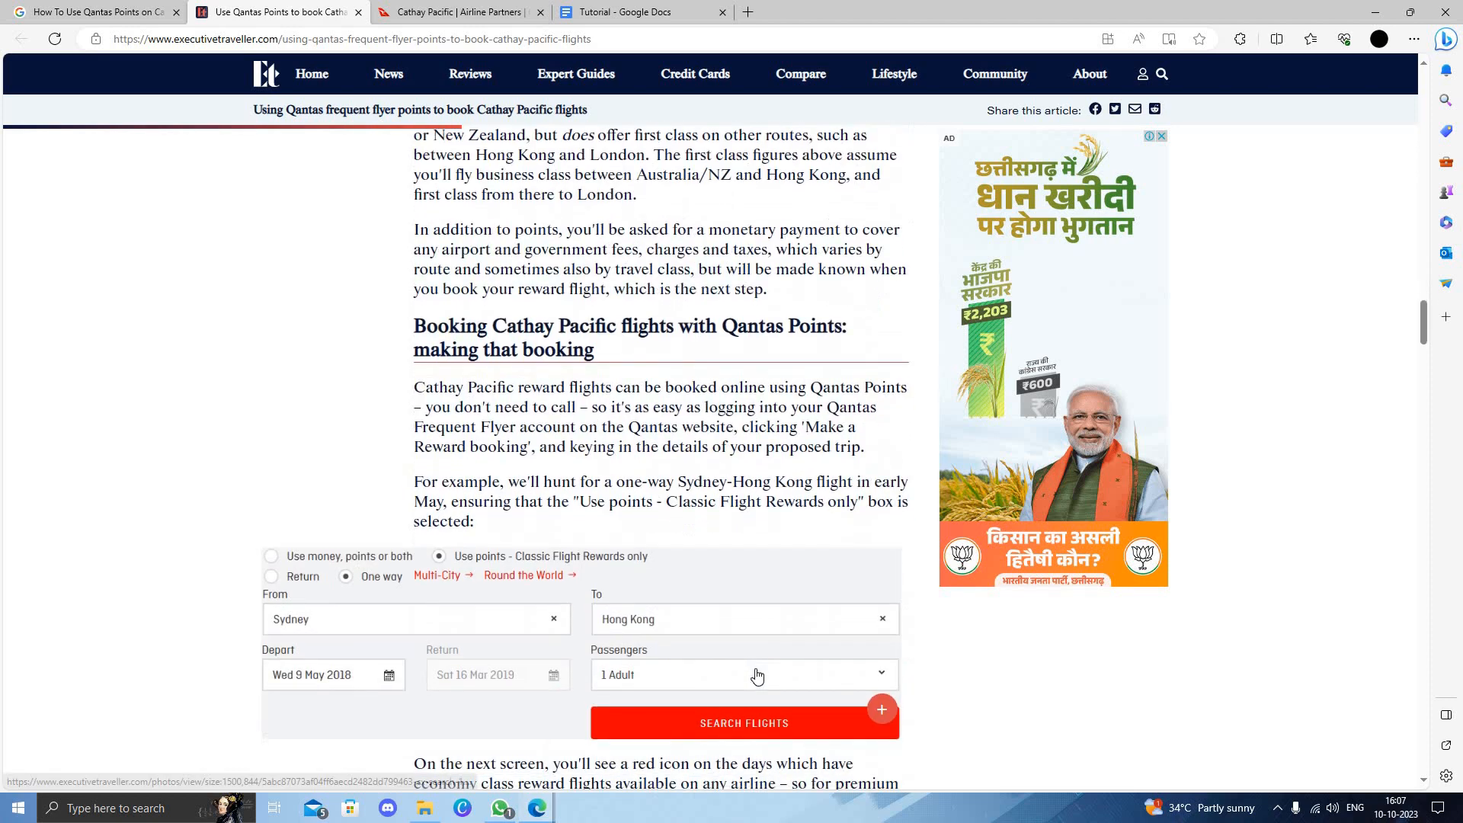
pyautogui.scroll(-3)
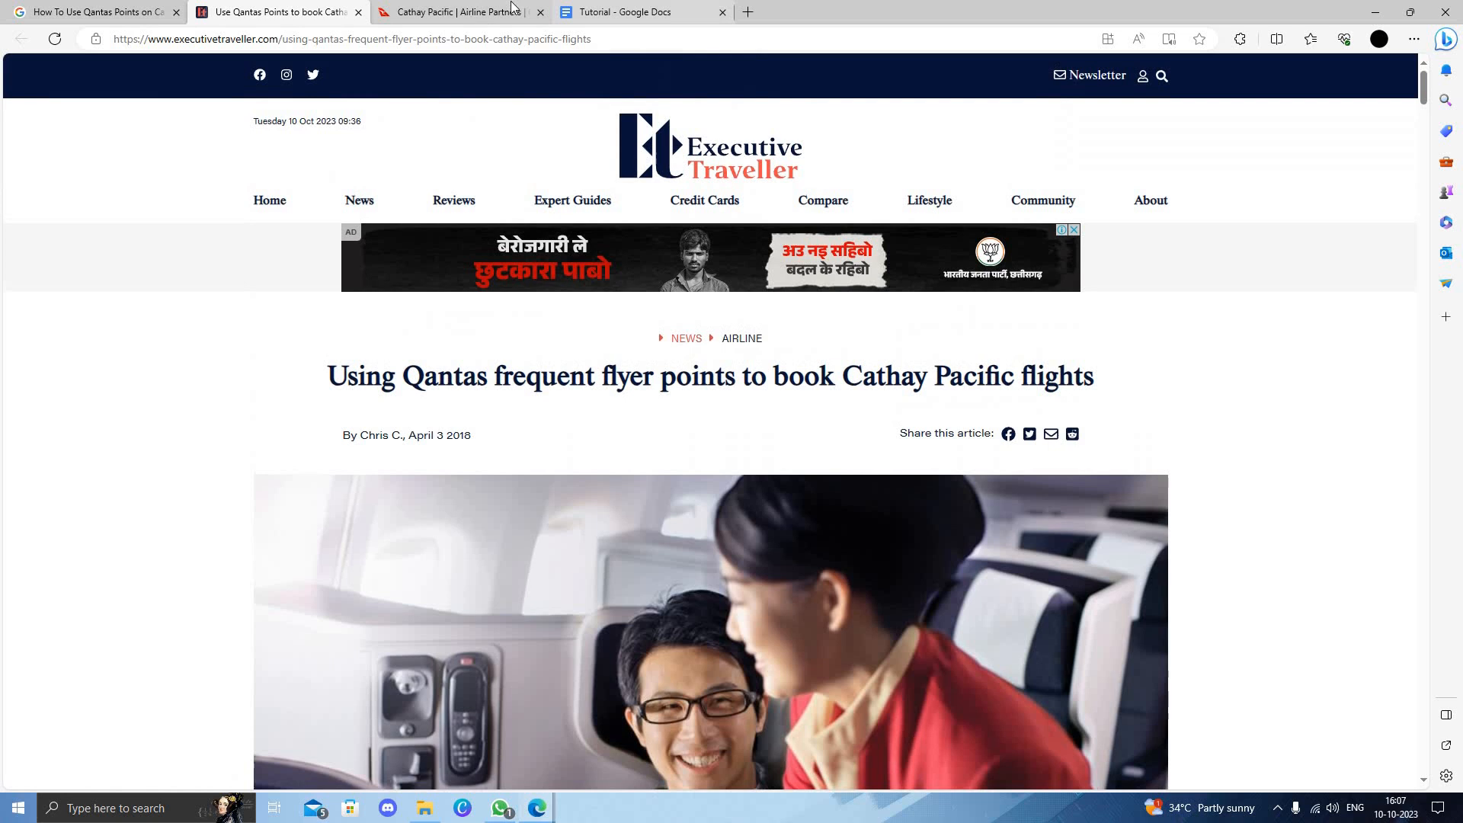
# - Switch to the Qantas Cathay Pacific page and go to its flight search
pyautogui.click(457, 13)
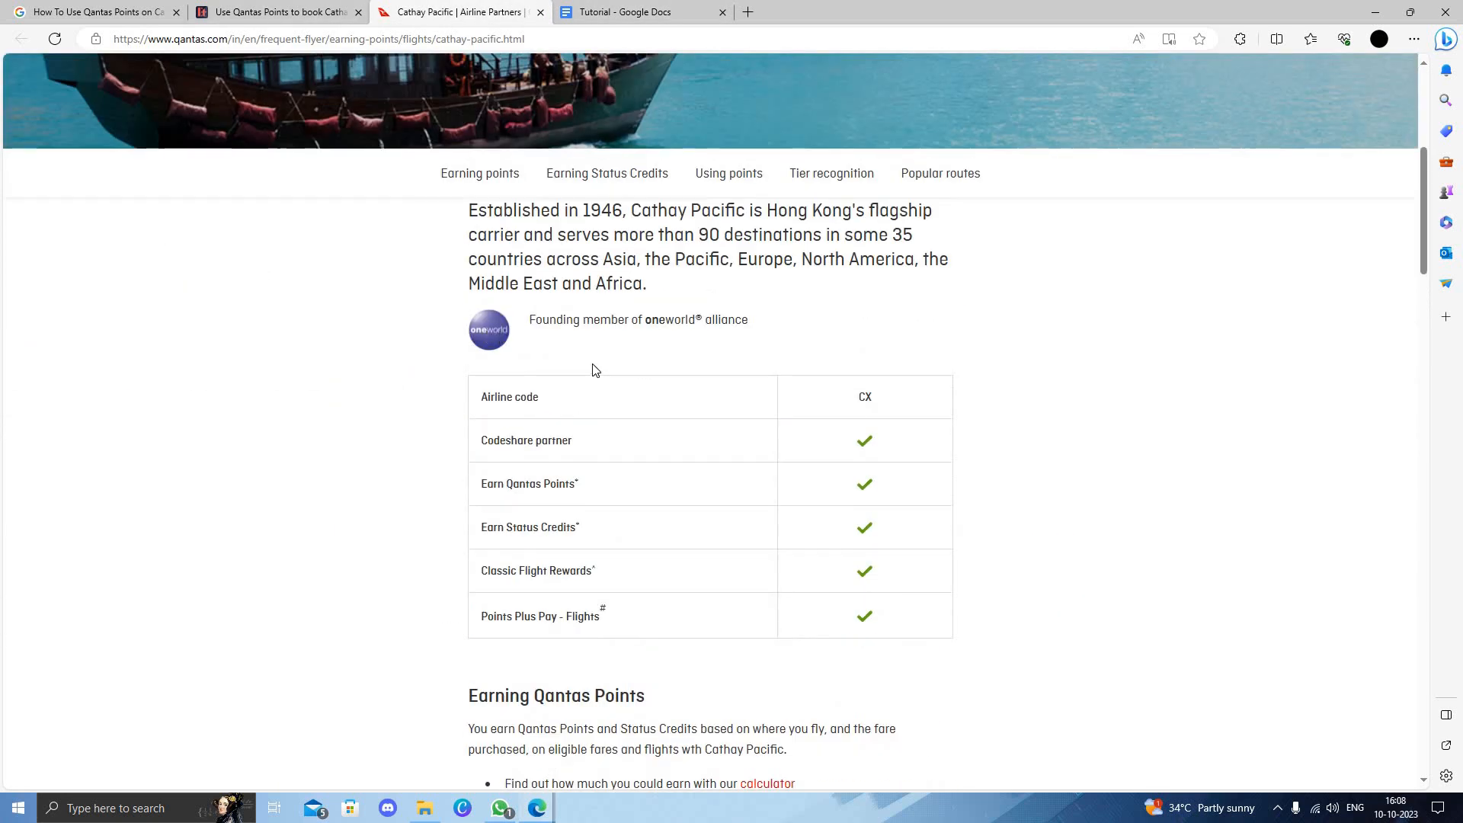
pyautogui.scroll(-3)
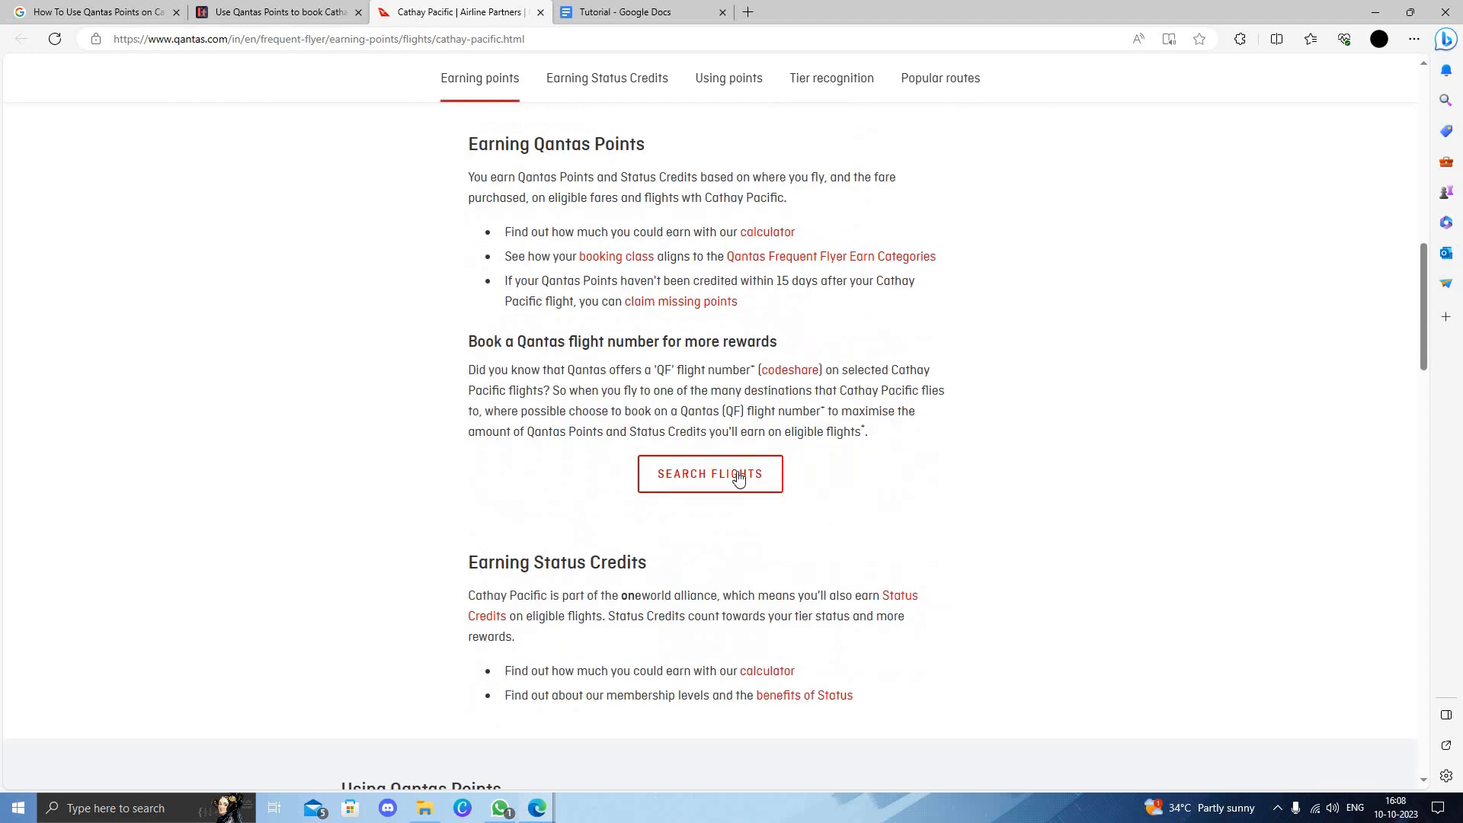
pyautogui.click(709, 473)
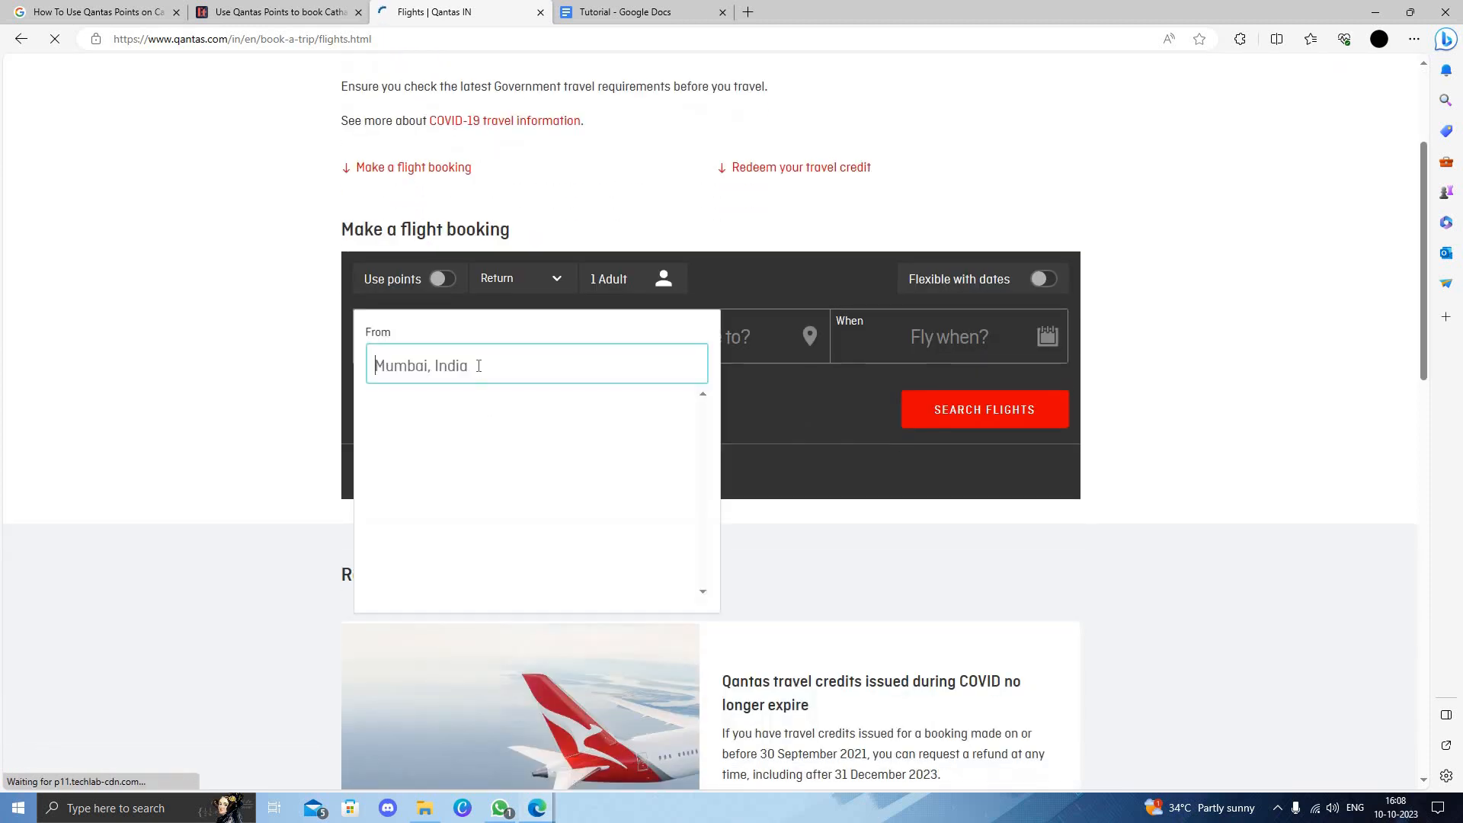
pyautogui.moveTo(433, 275)
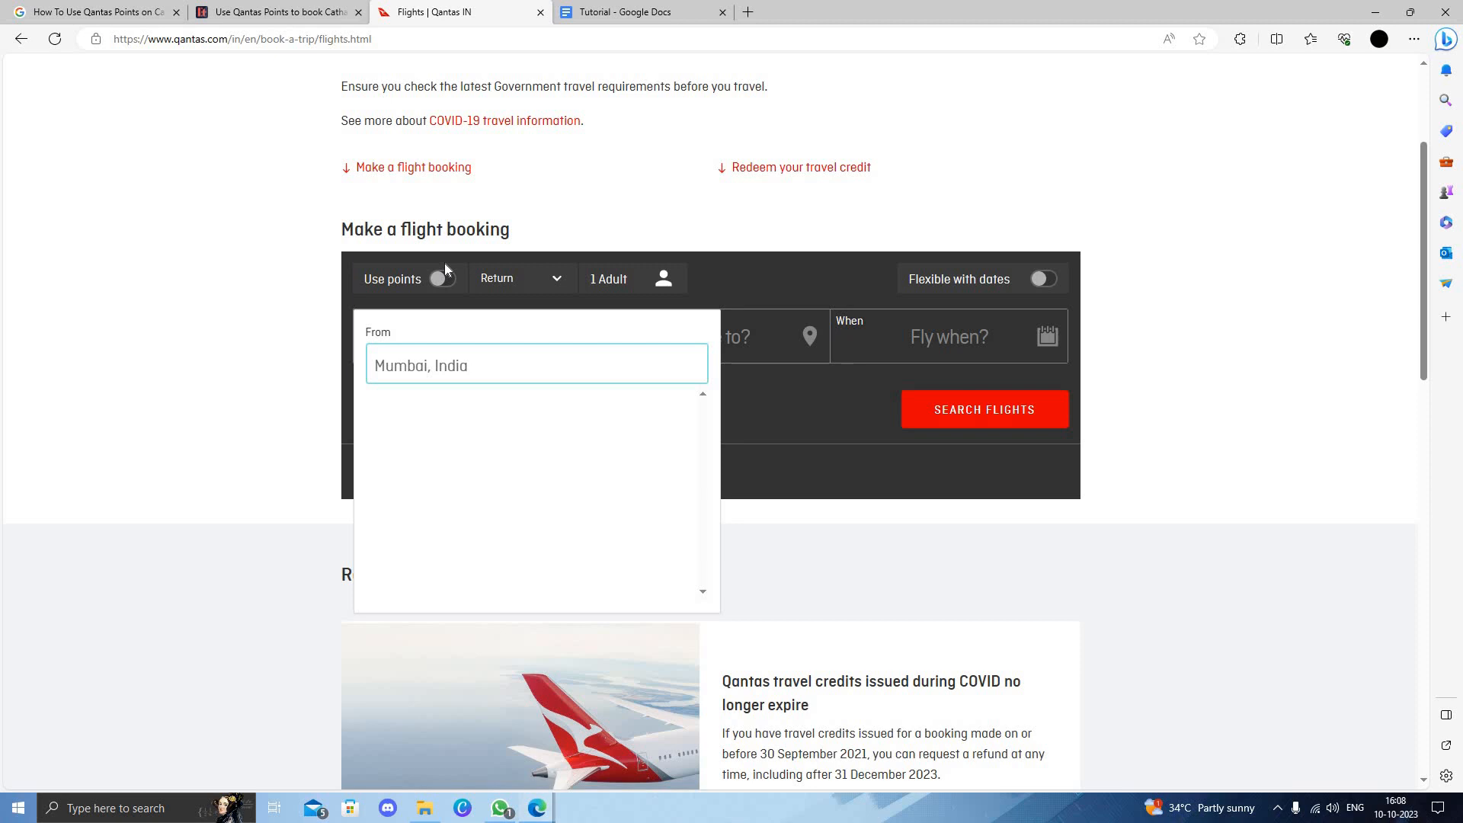
# - Search Los Angeles to Washington Dulles using points, and bring up the travel dates calendar
pyautogui.write('los')
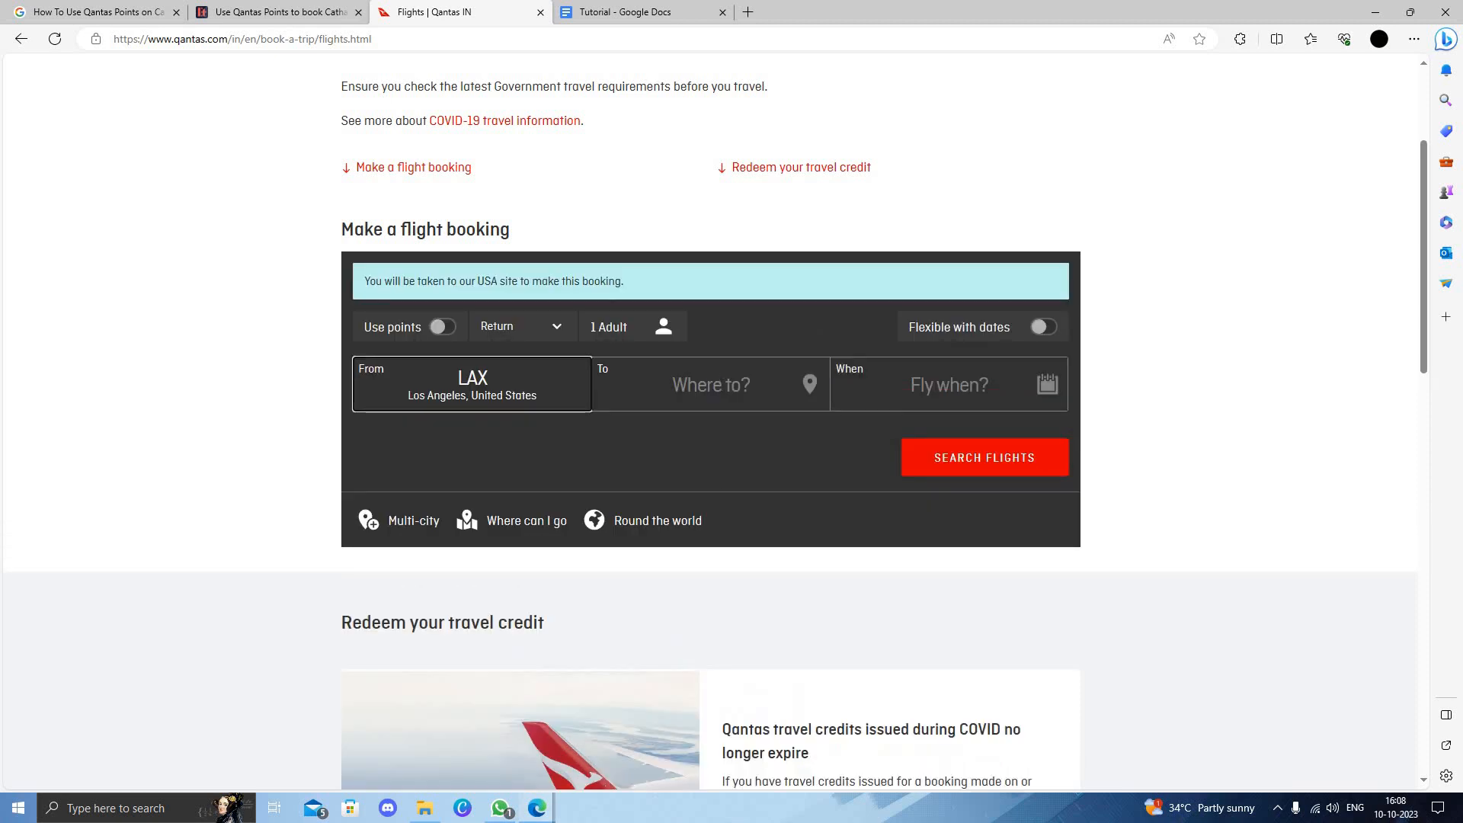
pyautogui.write('was')
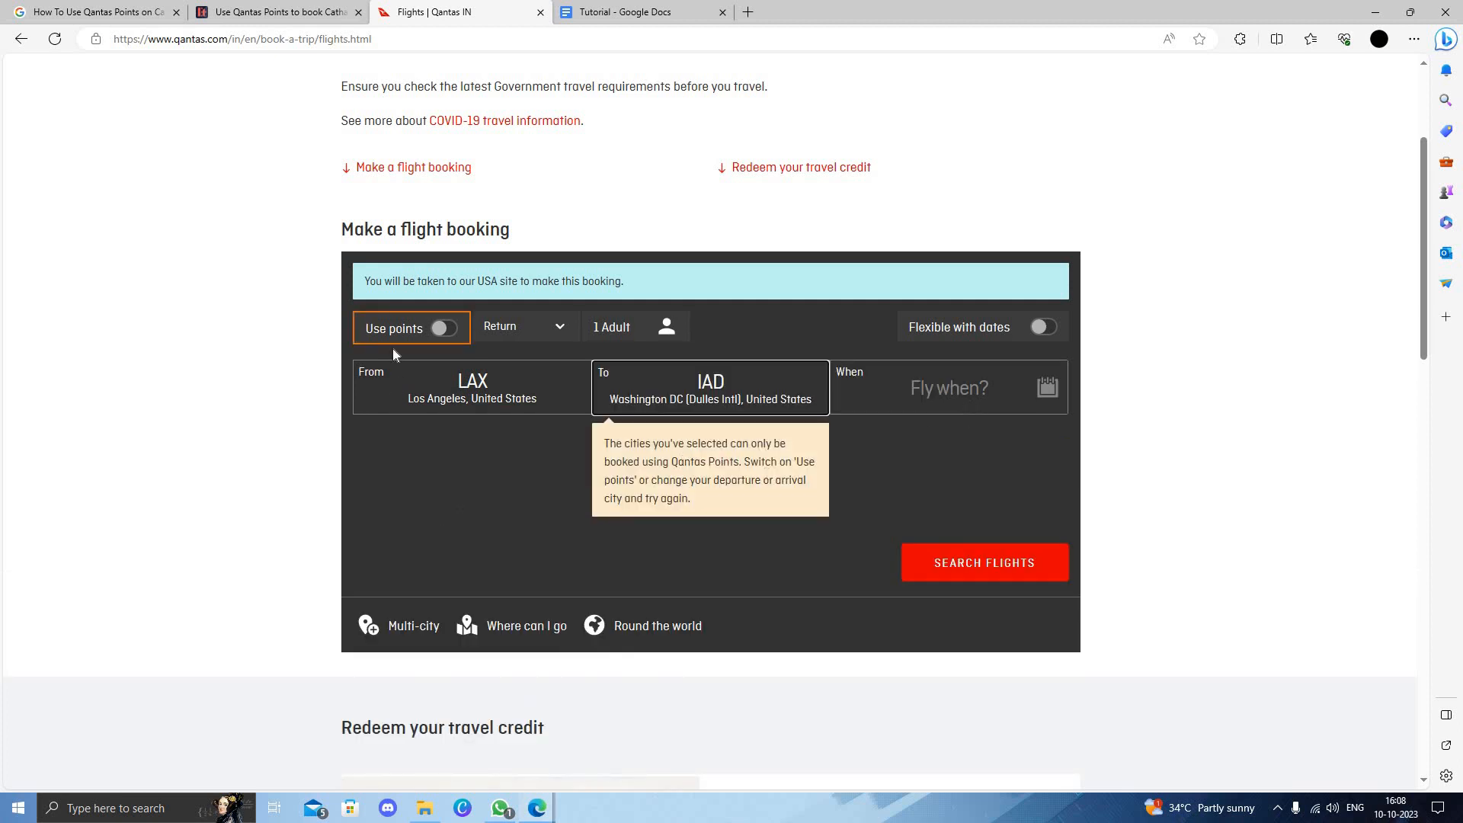
pyautogui.click(443, 327)
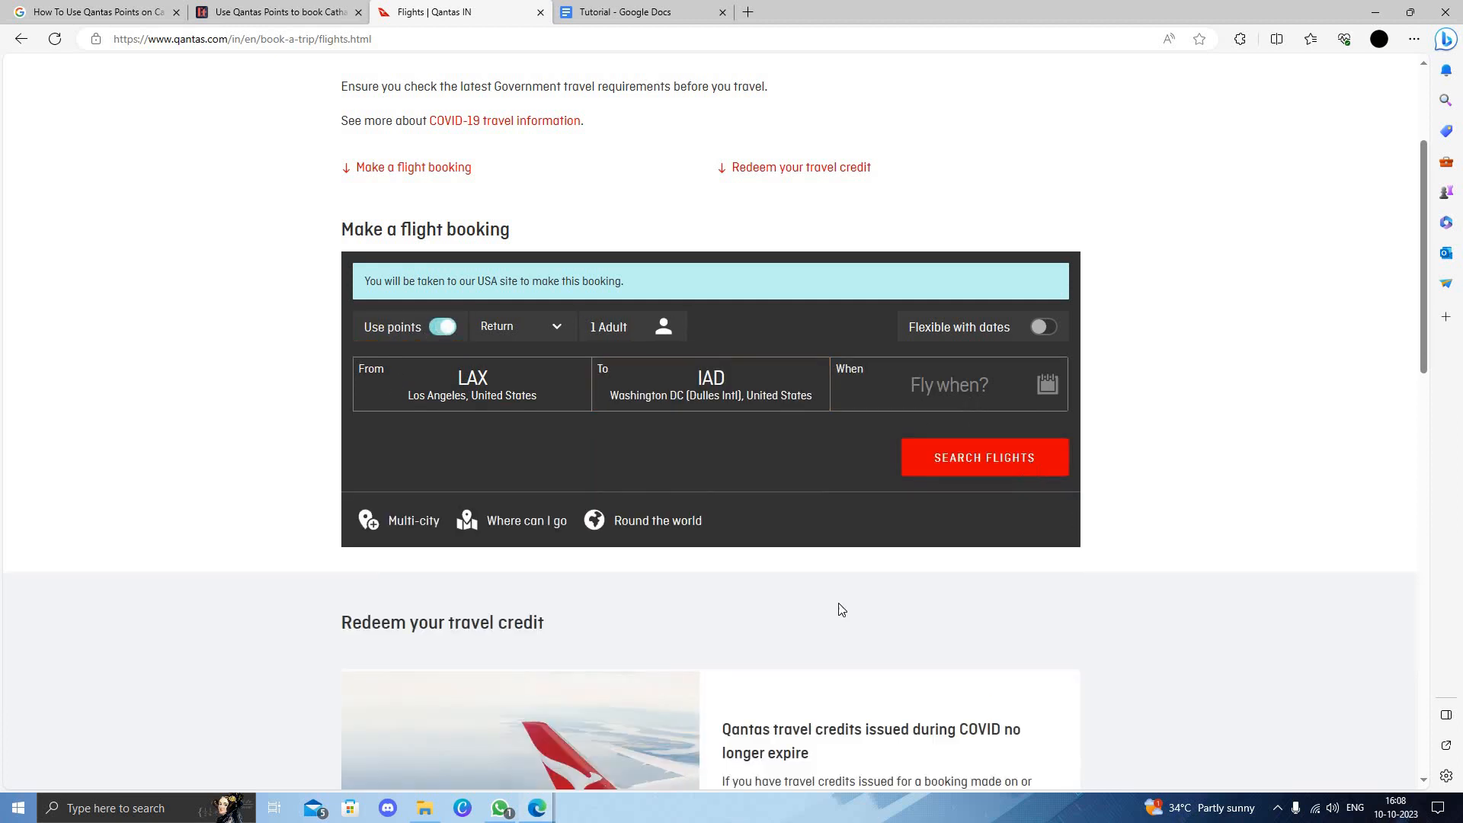
pyautogui.click(947, 384)
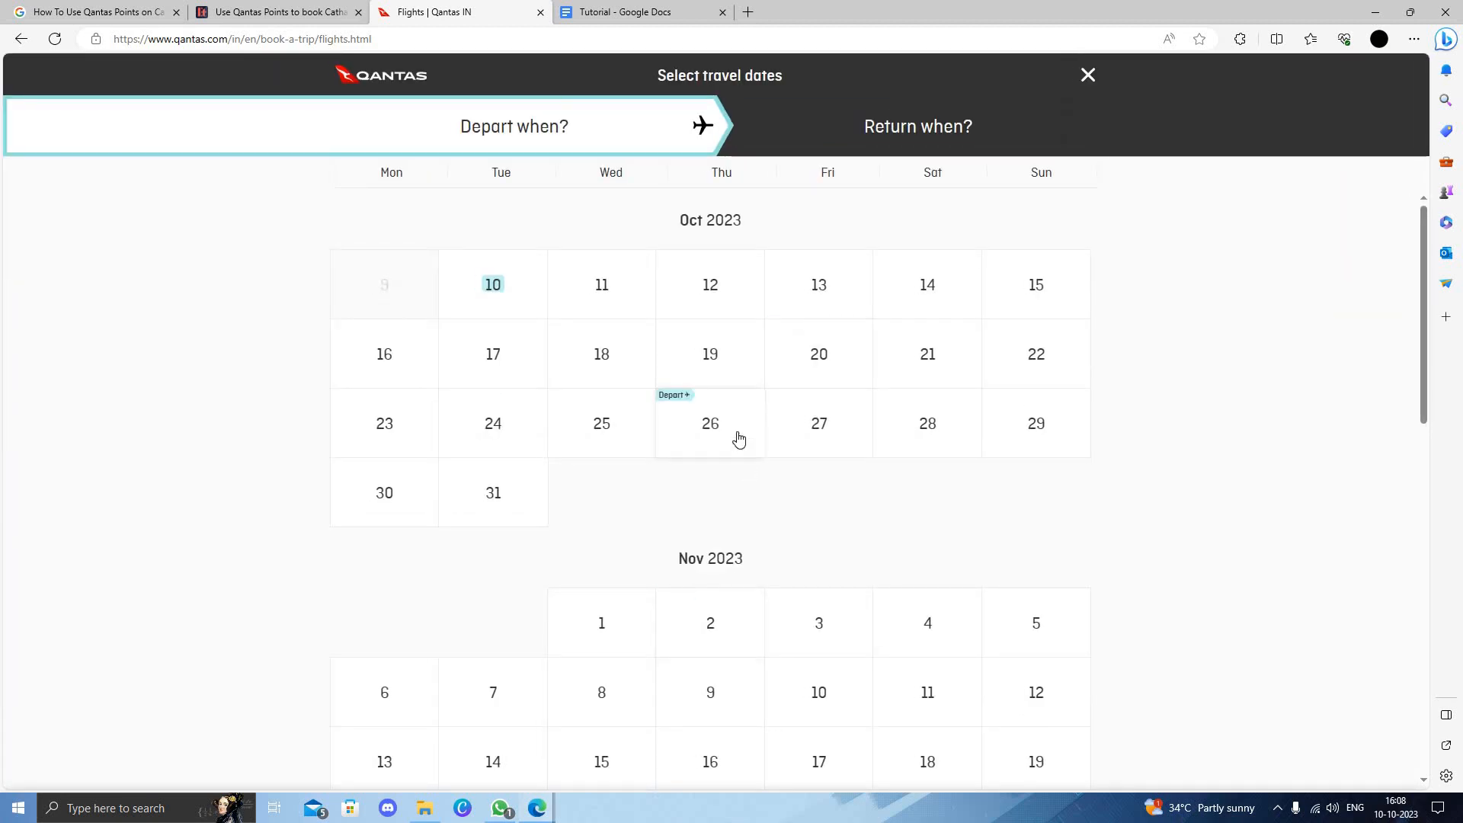
pyautogui.moveTo(493, 492)
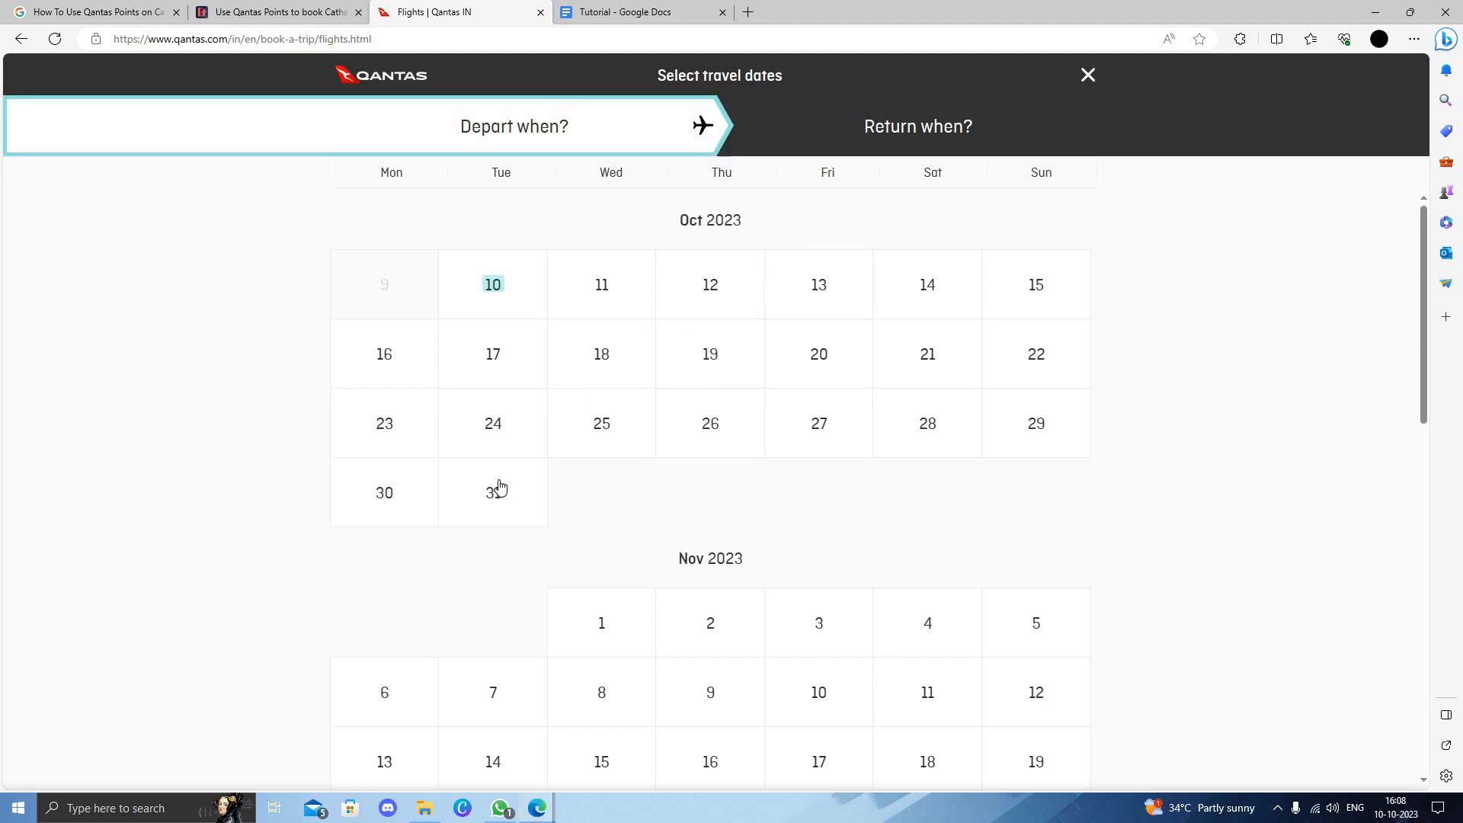
# - Pick Tuesday 31 October 2023 as the departure date
pyautogui.click(493, 493)
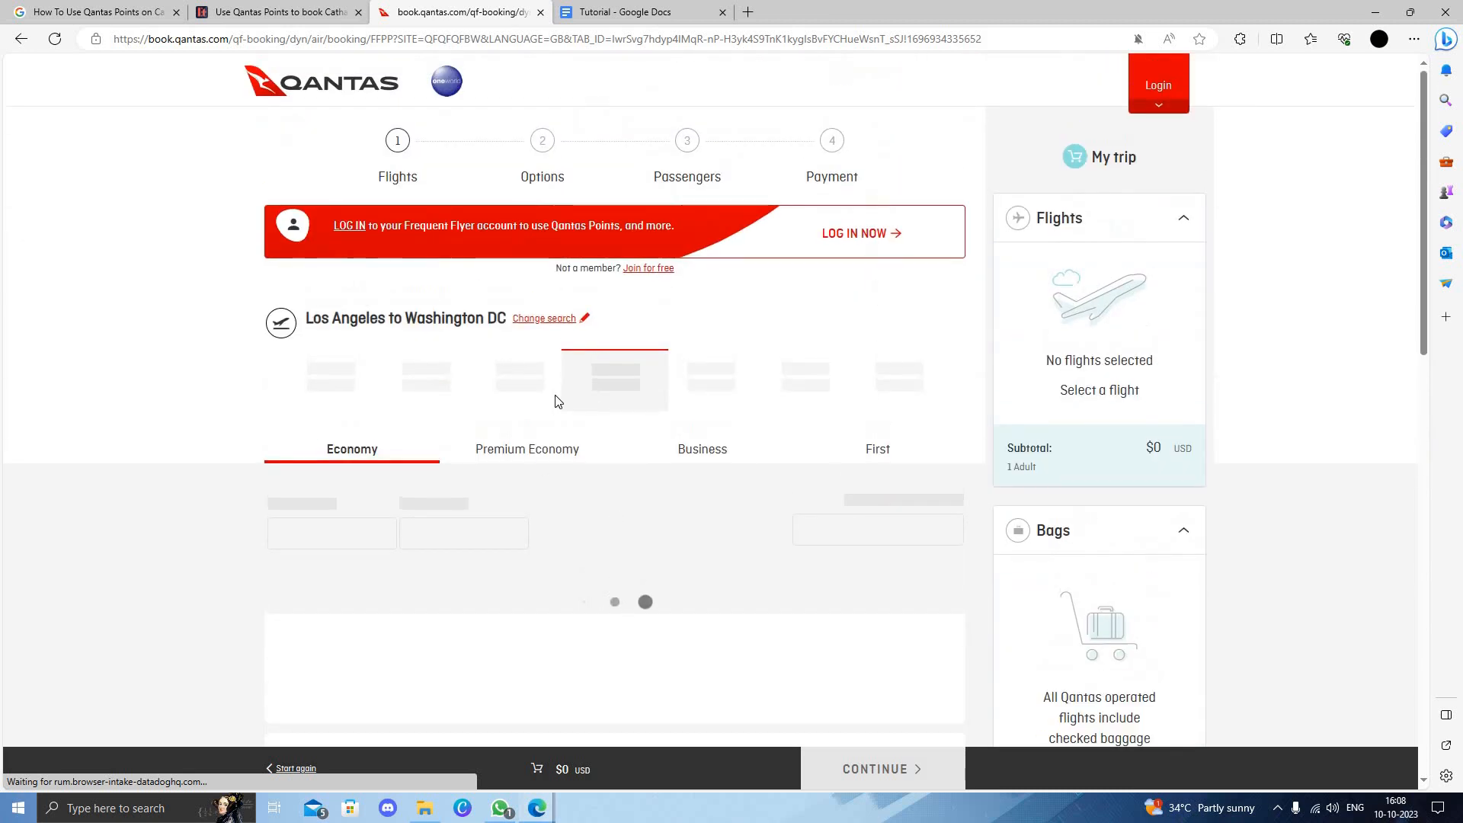
pyautogui.moveTo(474, 520)
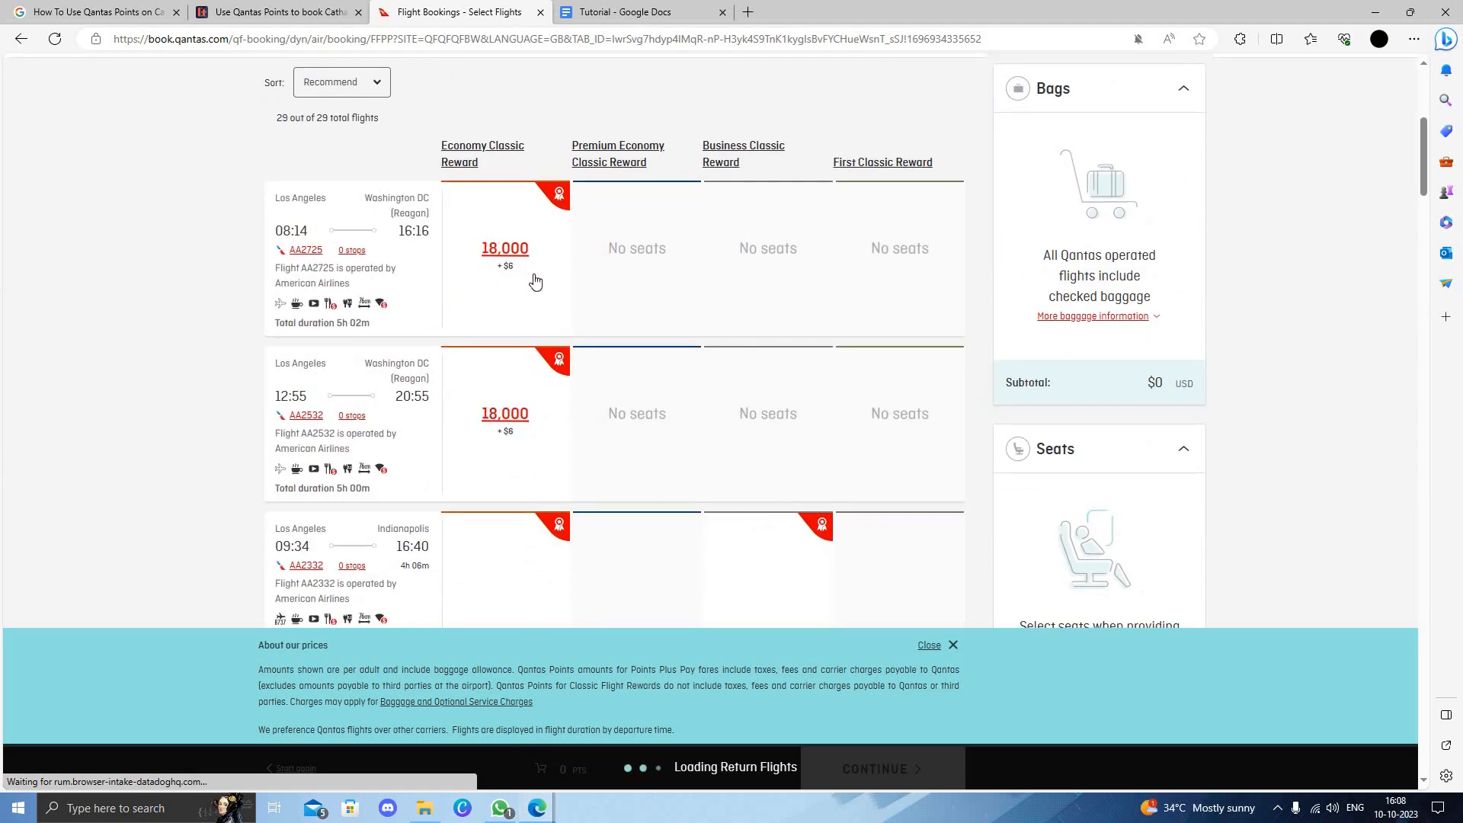
# - Browse the 29 LAX to Washington reward flights for 31 October and their points prices
pyautogui.scroll(-3)
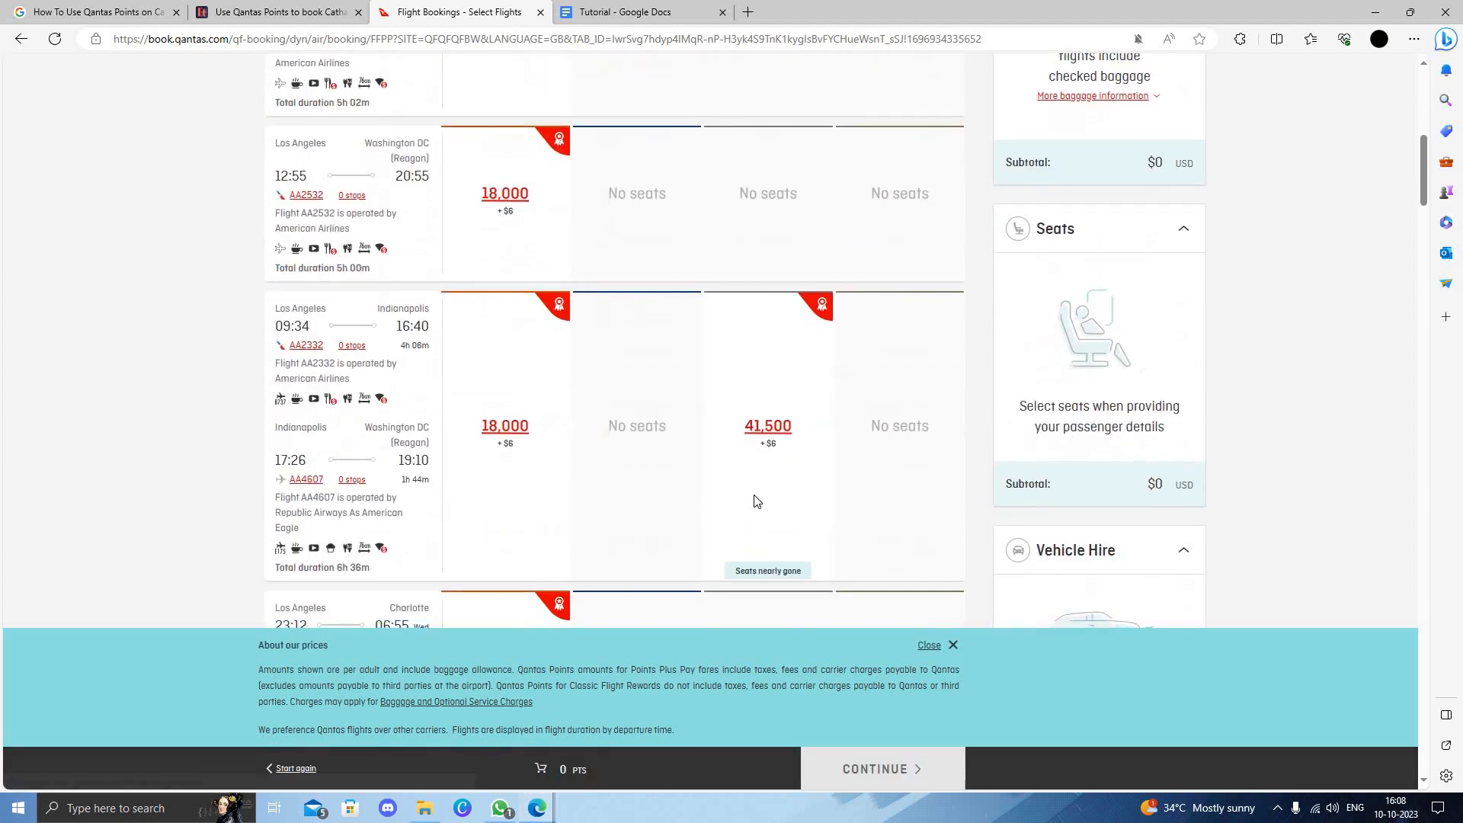
pyautogui.scroll(-3)
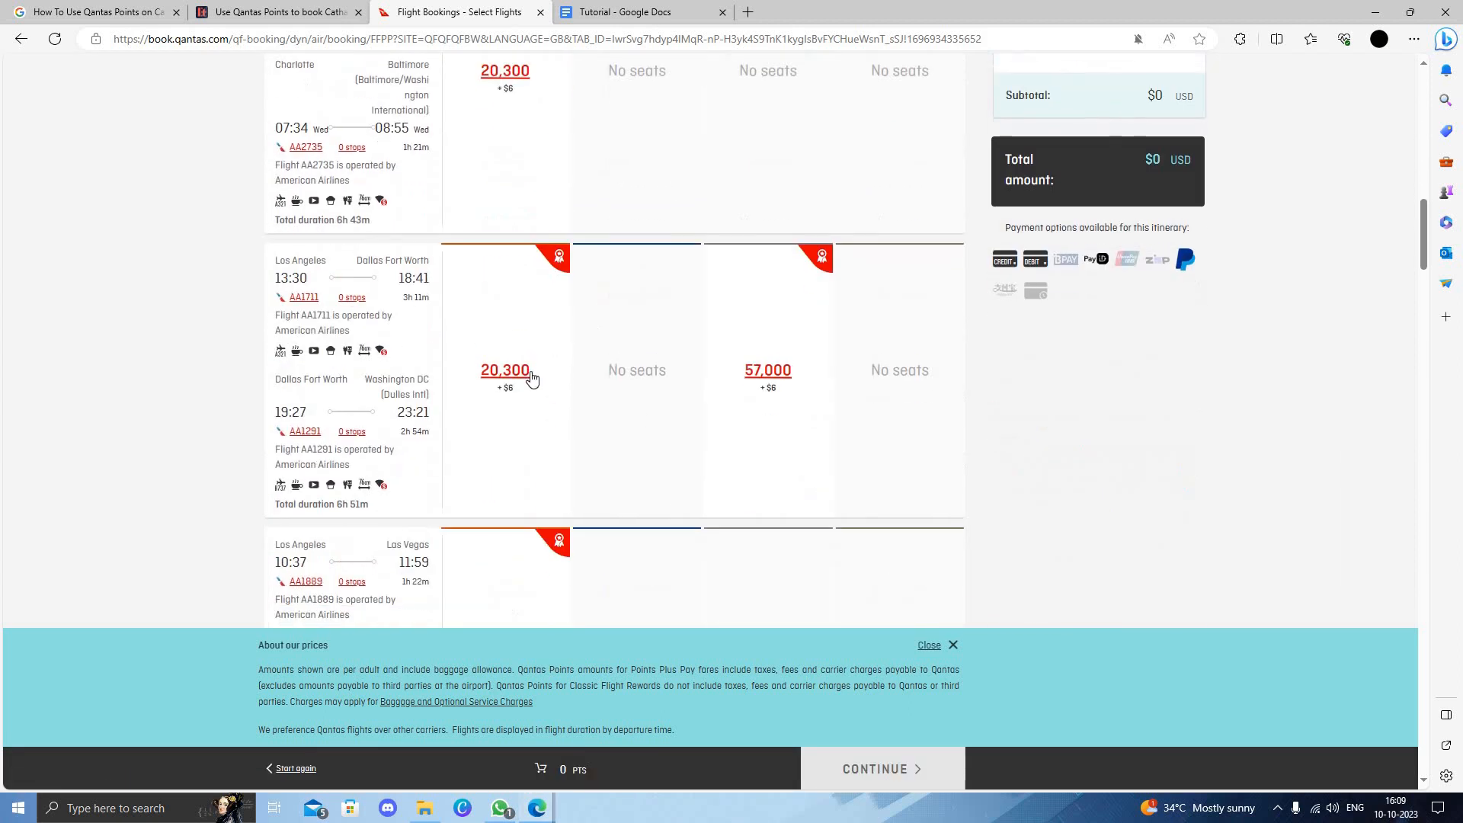
pyautogui.scroll(-3)
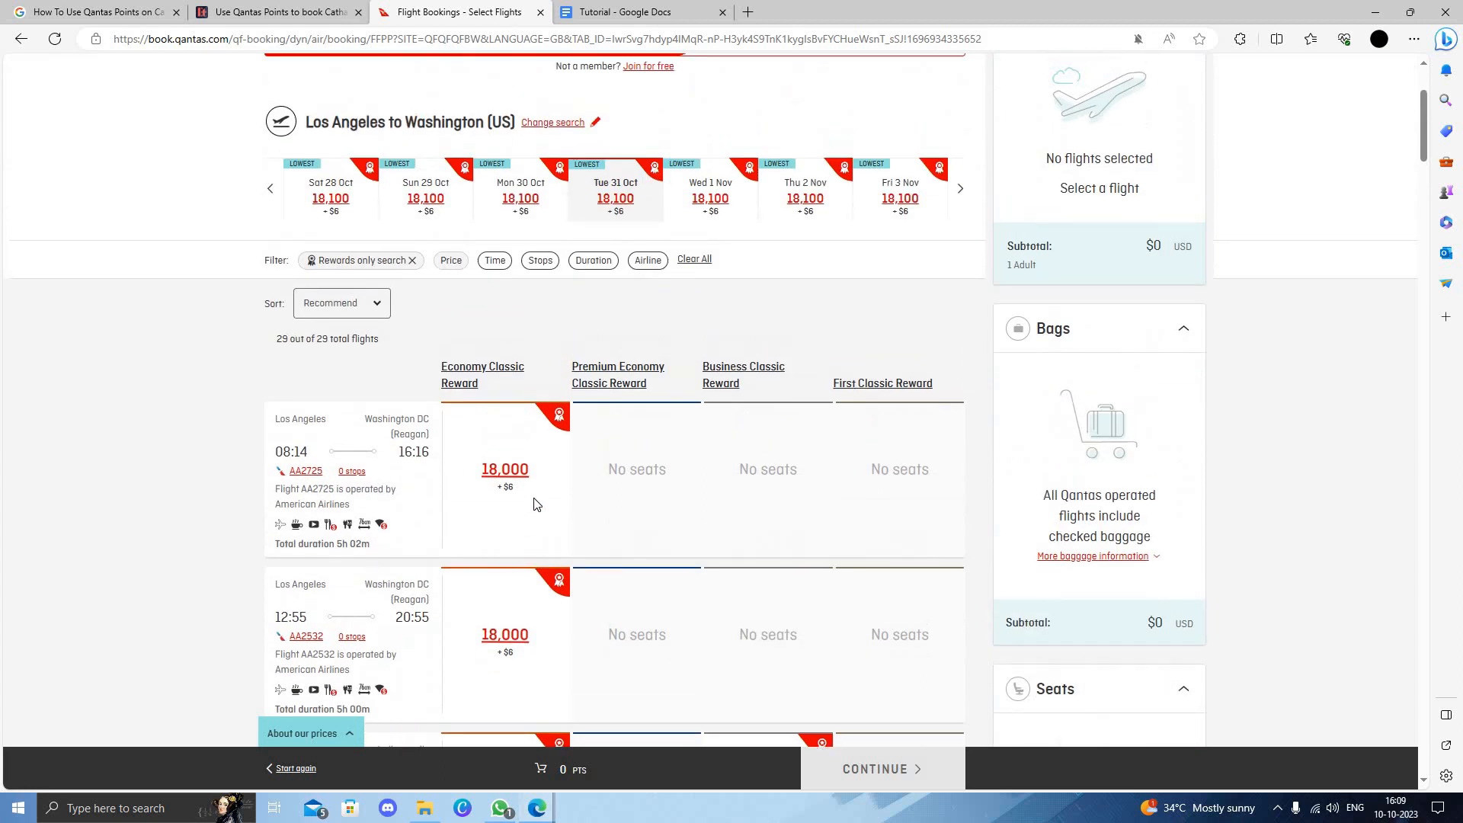
pyautogui.moveTo(485, 527)
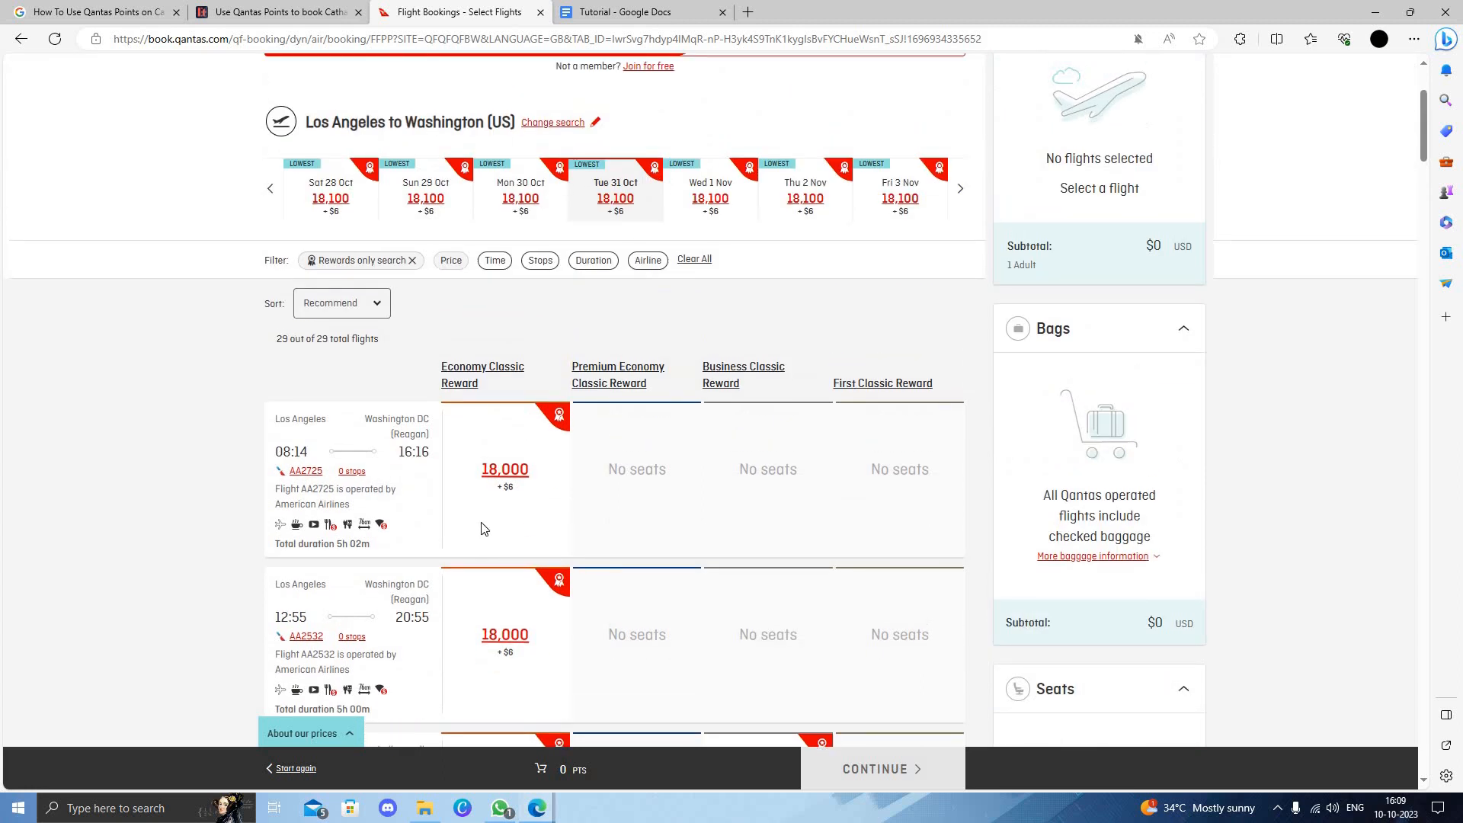
pyautogui.moveTo(525, 493)
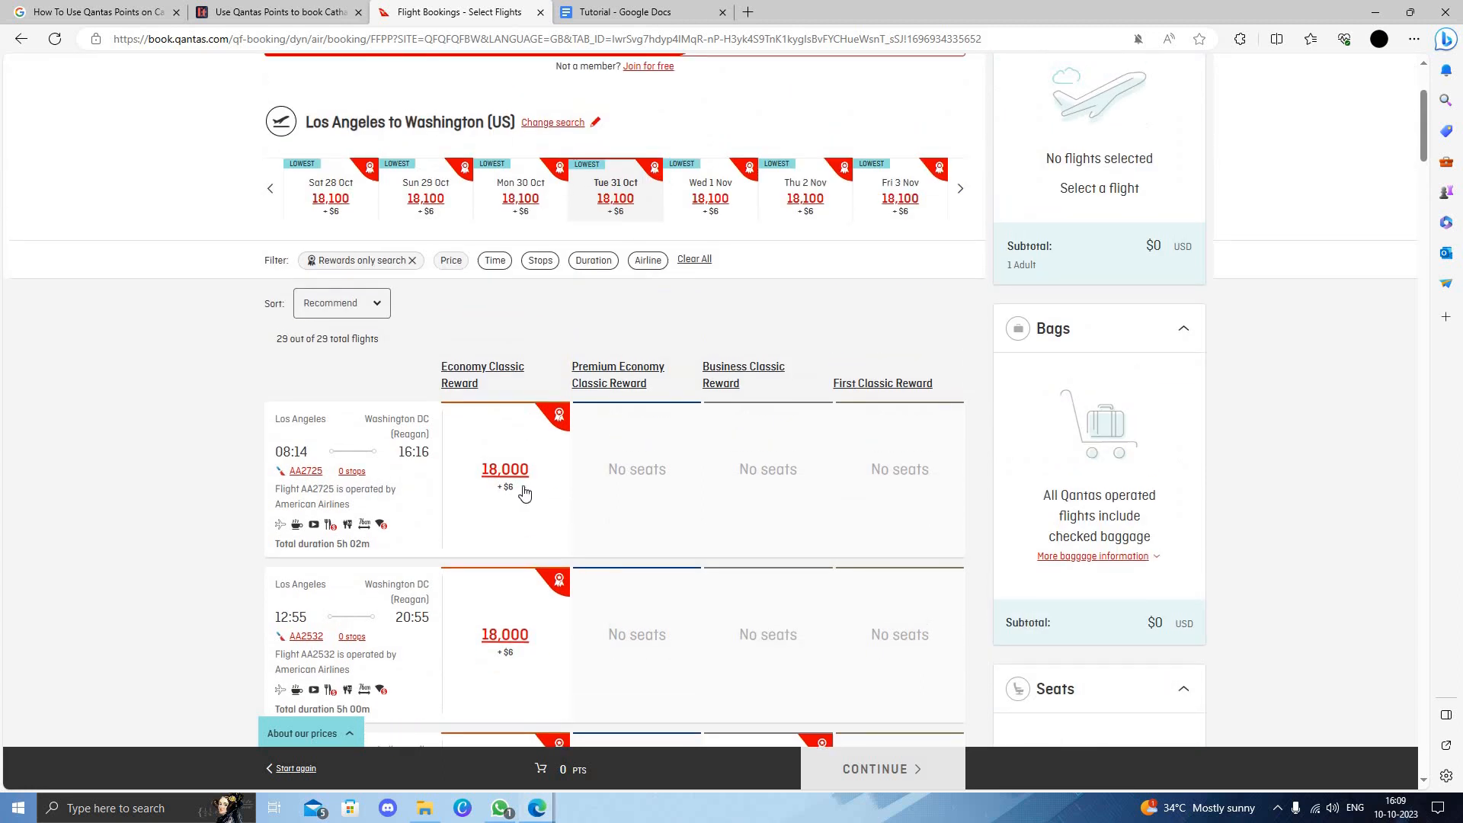
pyautogui.moveTo(512, 525)
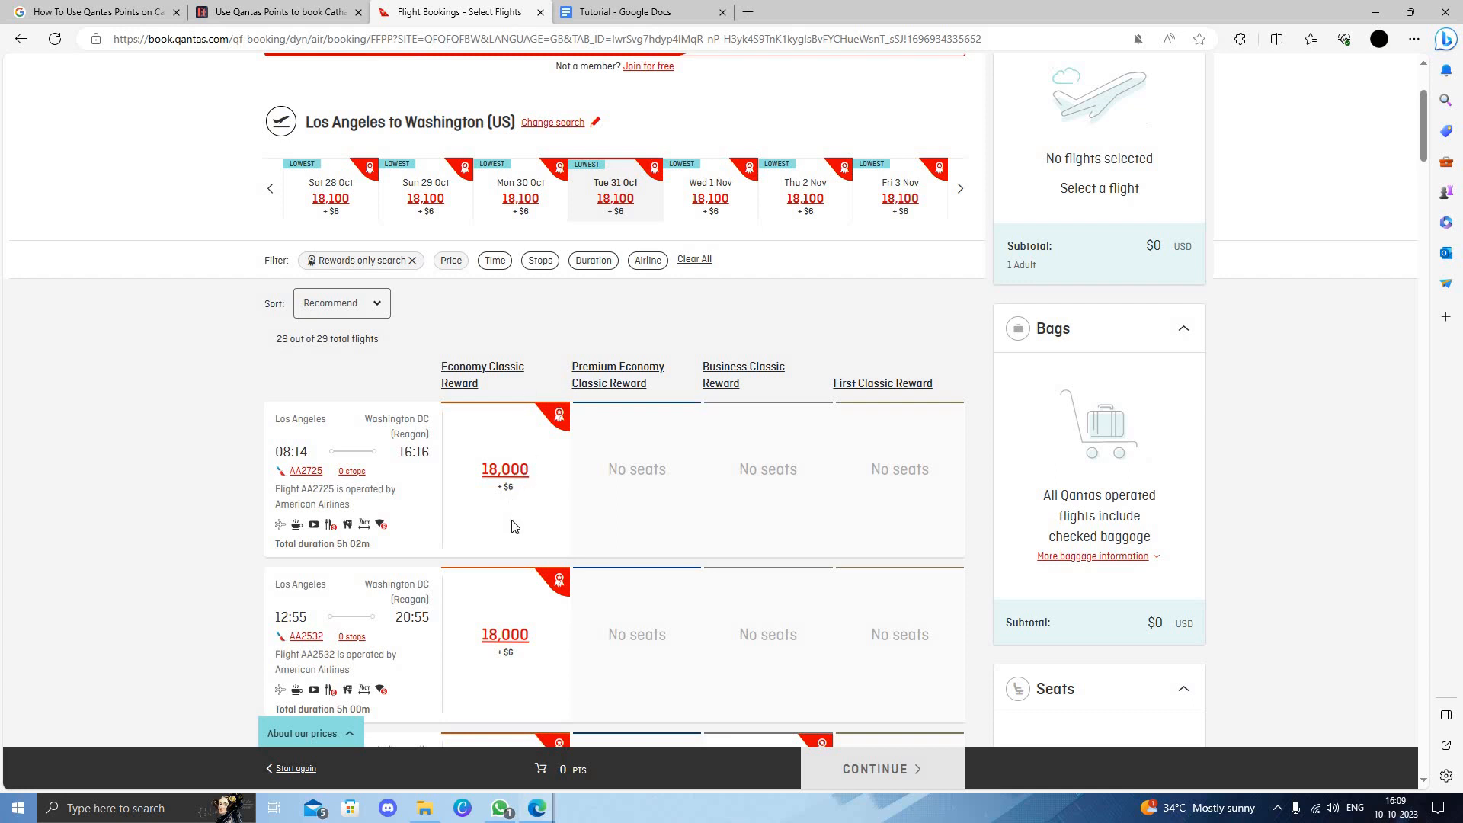
# - Expand the 08:14 AA2725 Economy Classic Reward fare (18,000 pts + $6) to view its conditions
pyautogui.scroll(-3)
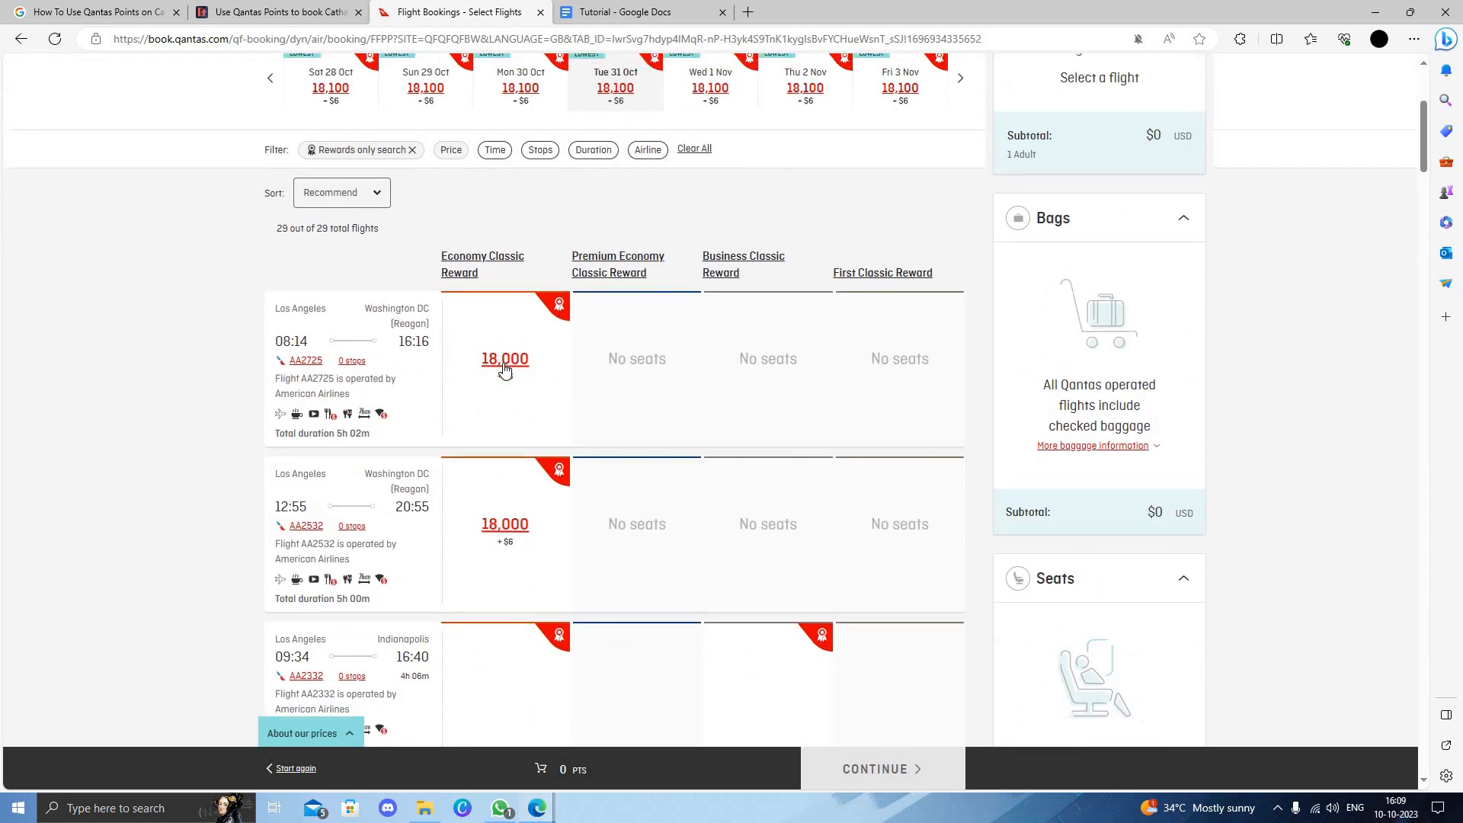
pyautogui.click(505, 358)
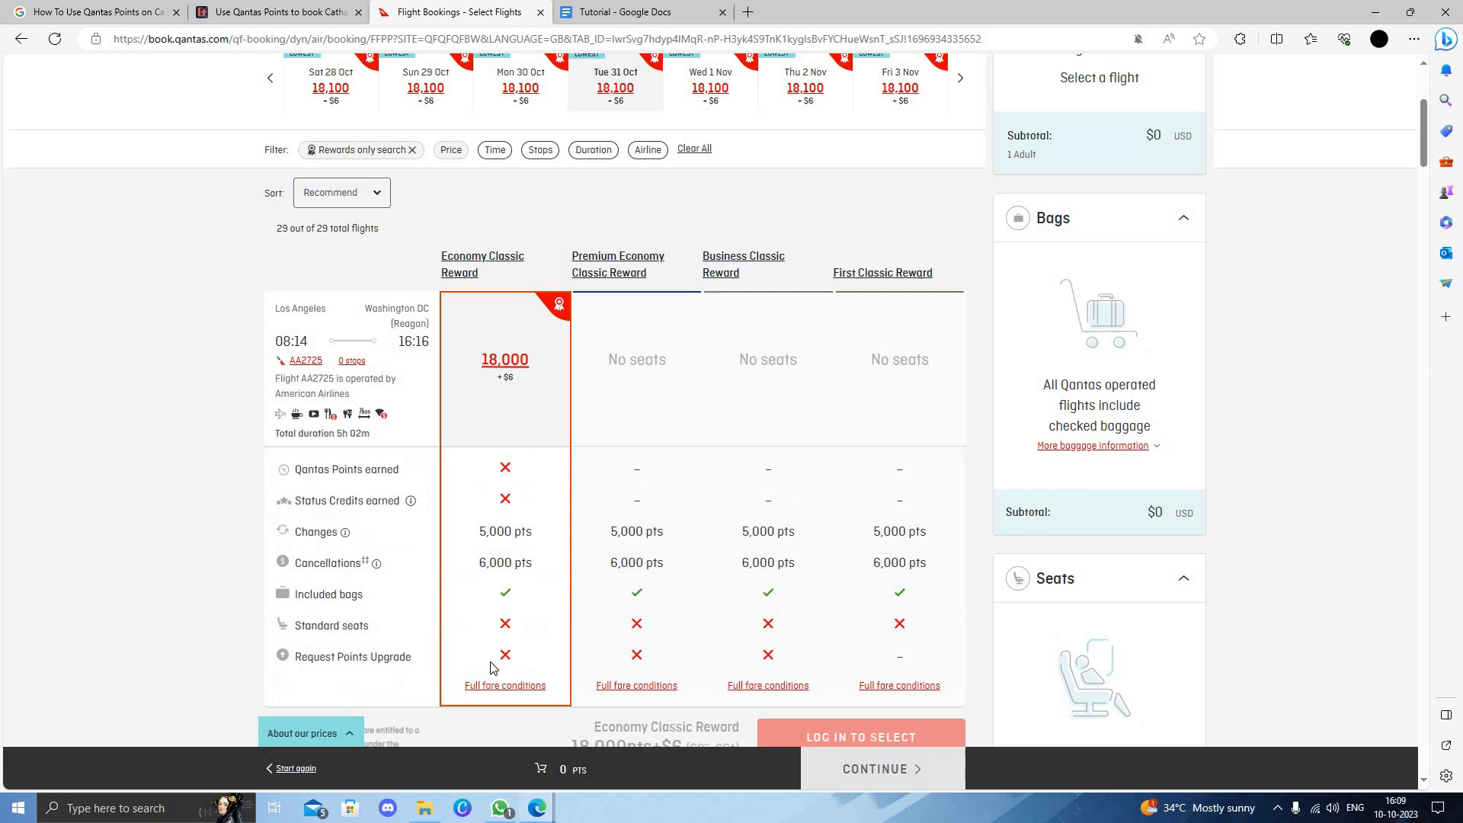
pyautogui.scroll(-3)
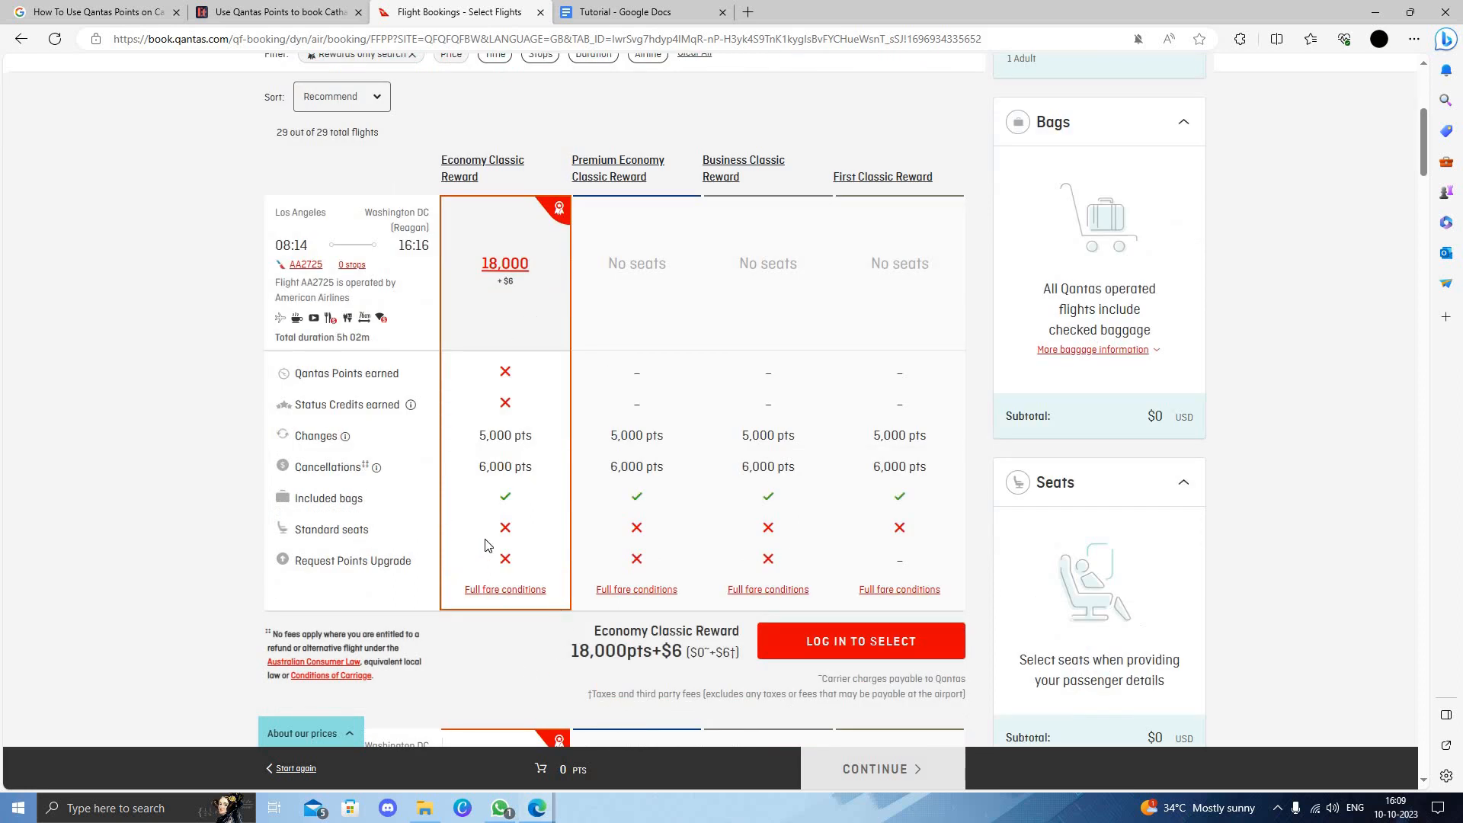
pyautogui.moveTo(528, 317)
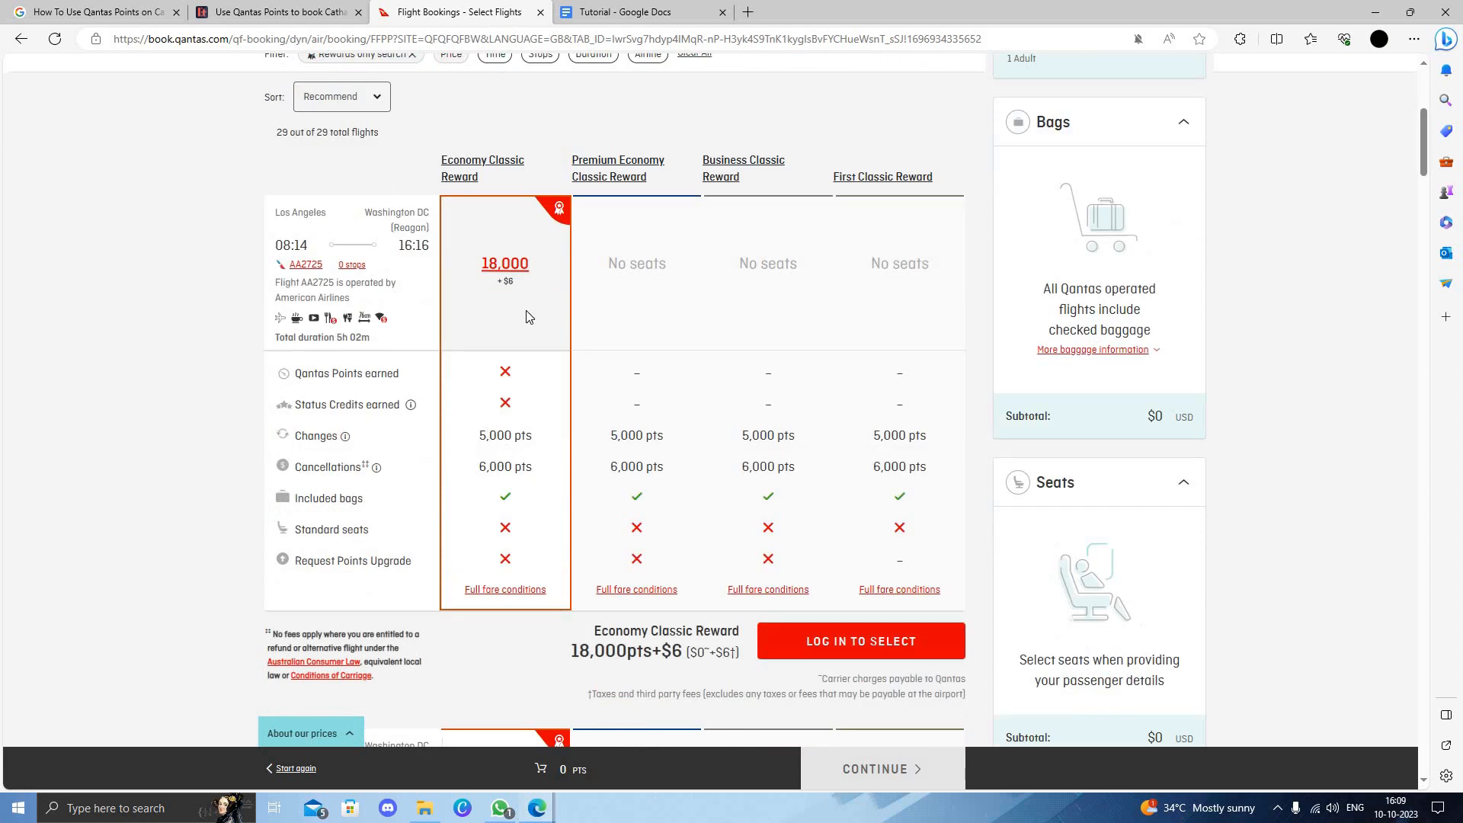
pyautogui.moveTo(839, 640)
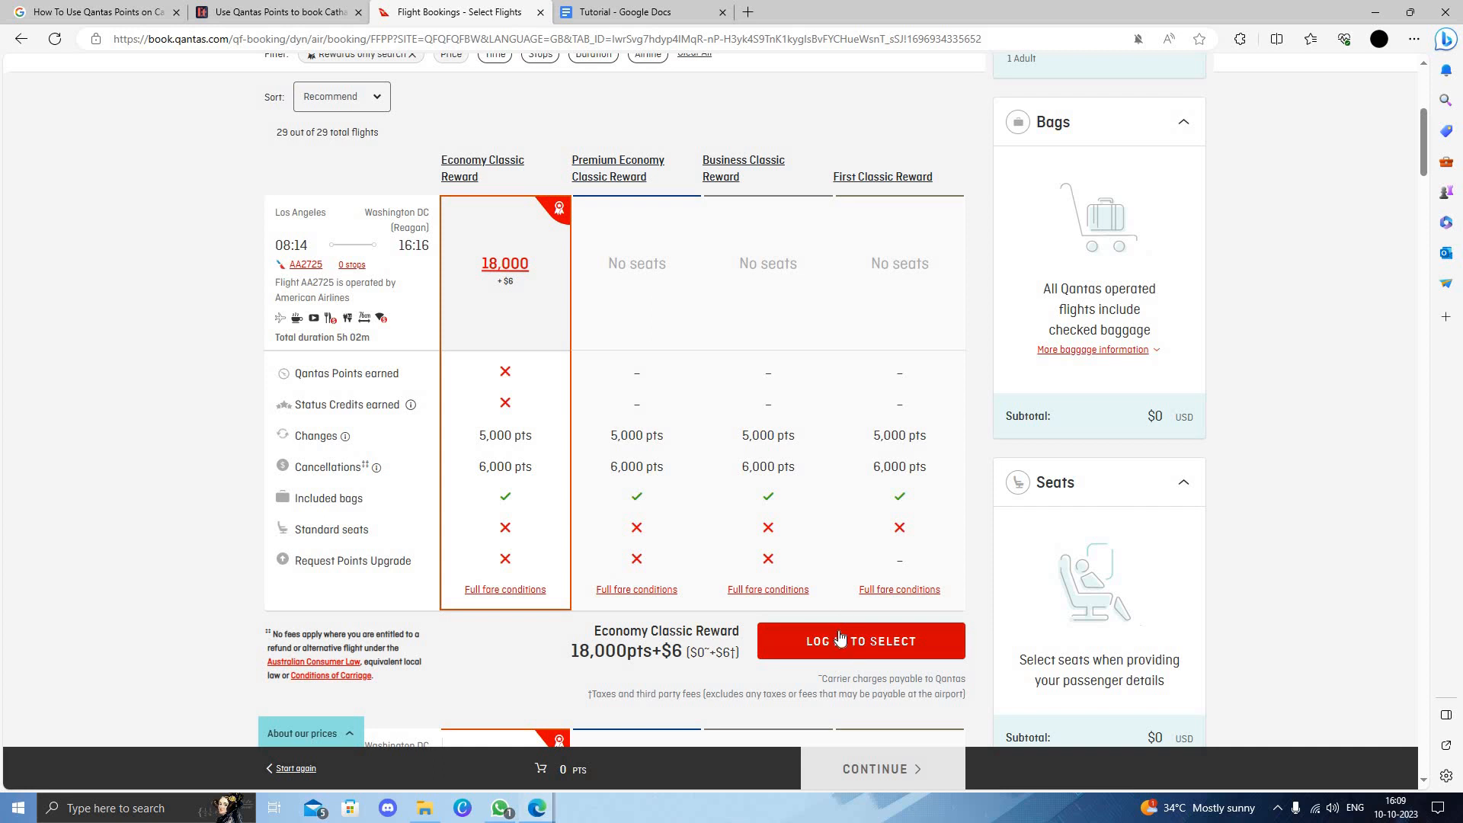
pyautogui.click(860, 640)
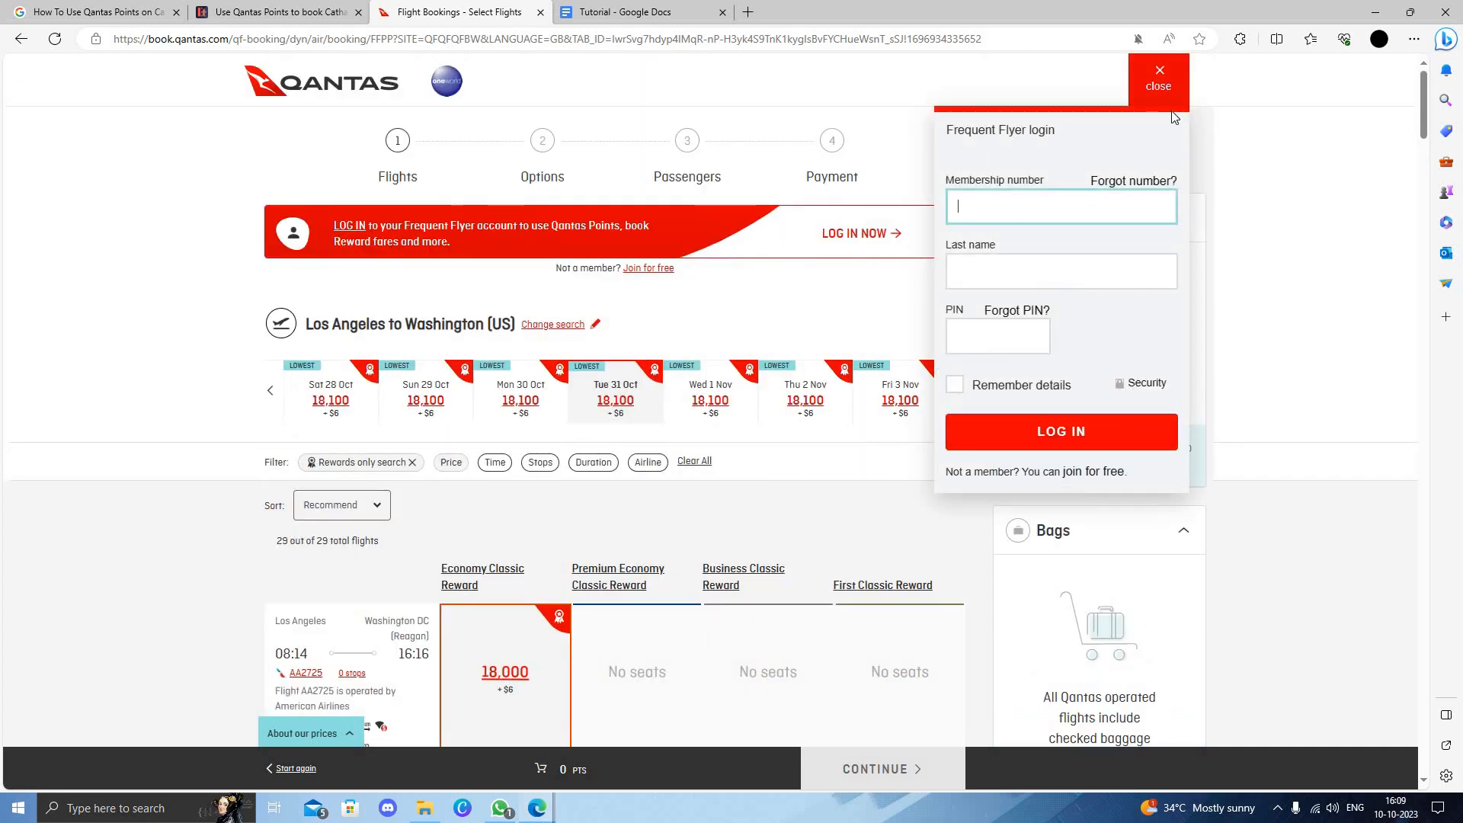
pyautogui.click(1158, 79)
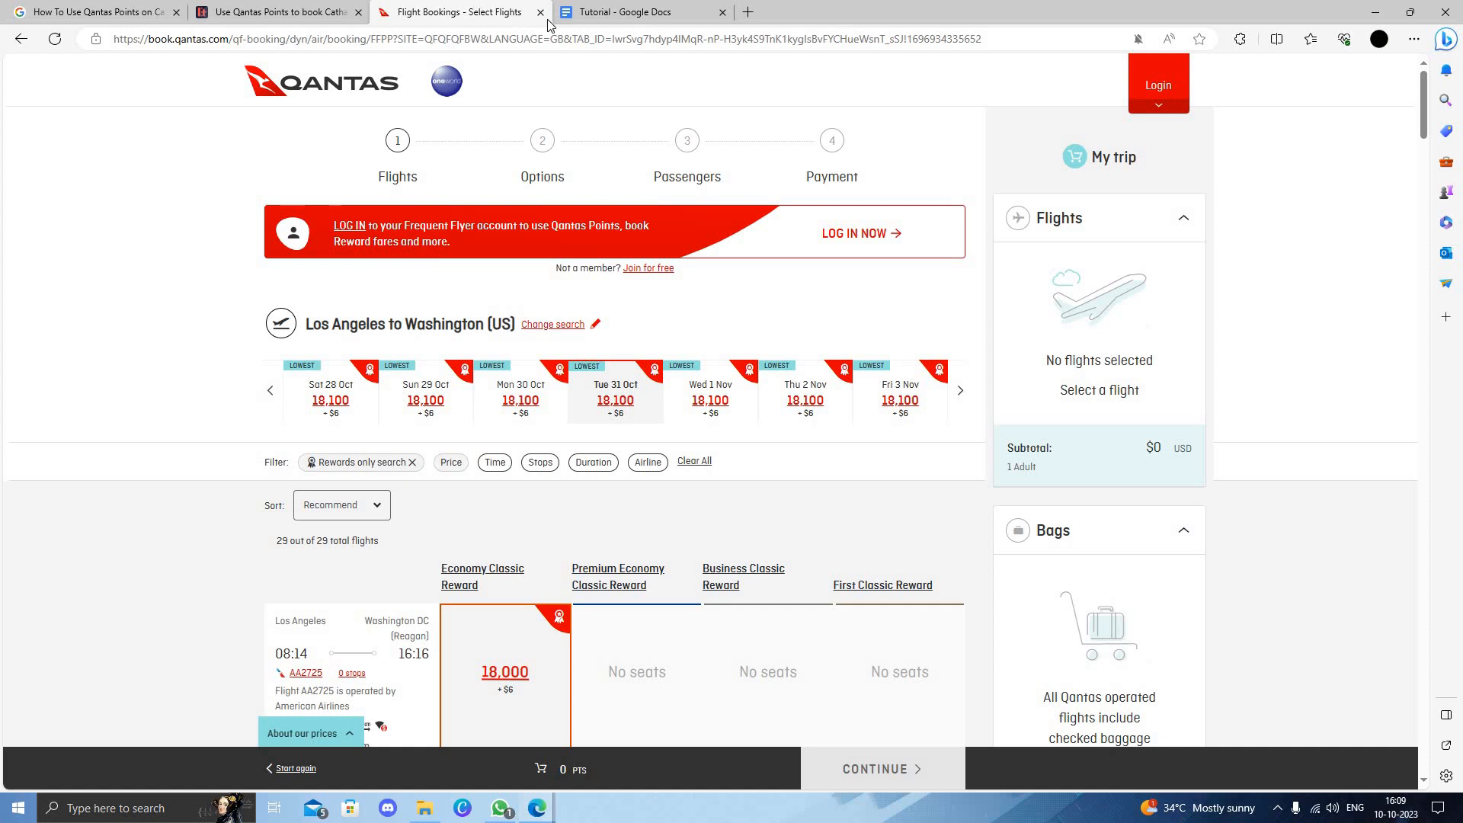
pyautogui.moveTo(541, 13)
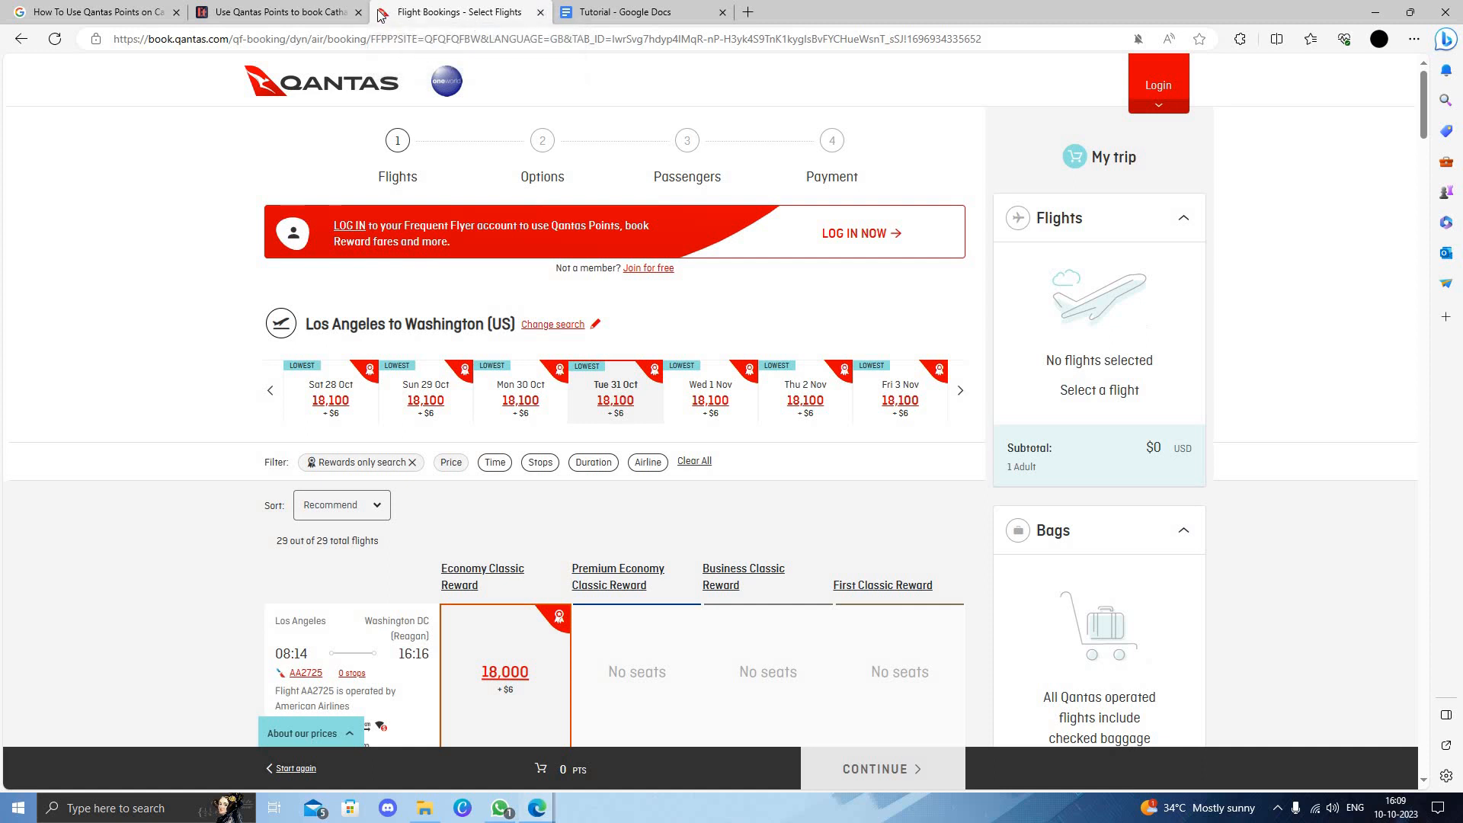
# - Close the Qantas Flight Bookings tab to return to the Google Images results
pyautogui.click(93, 12)
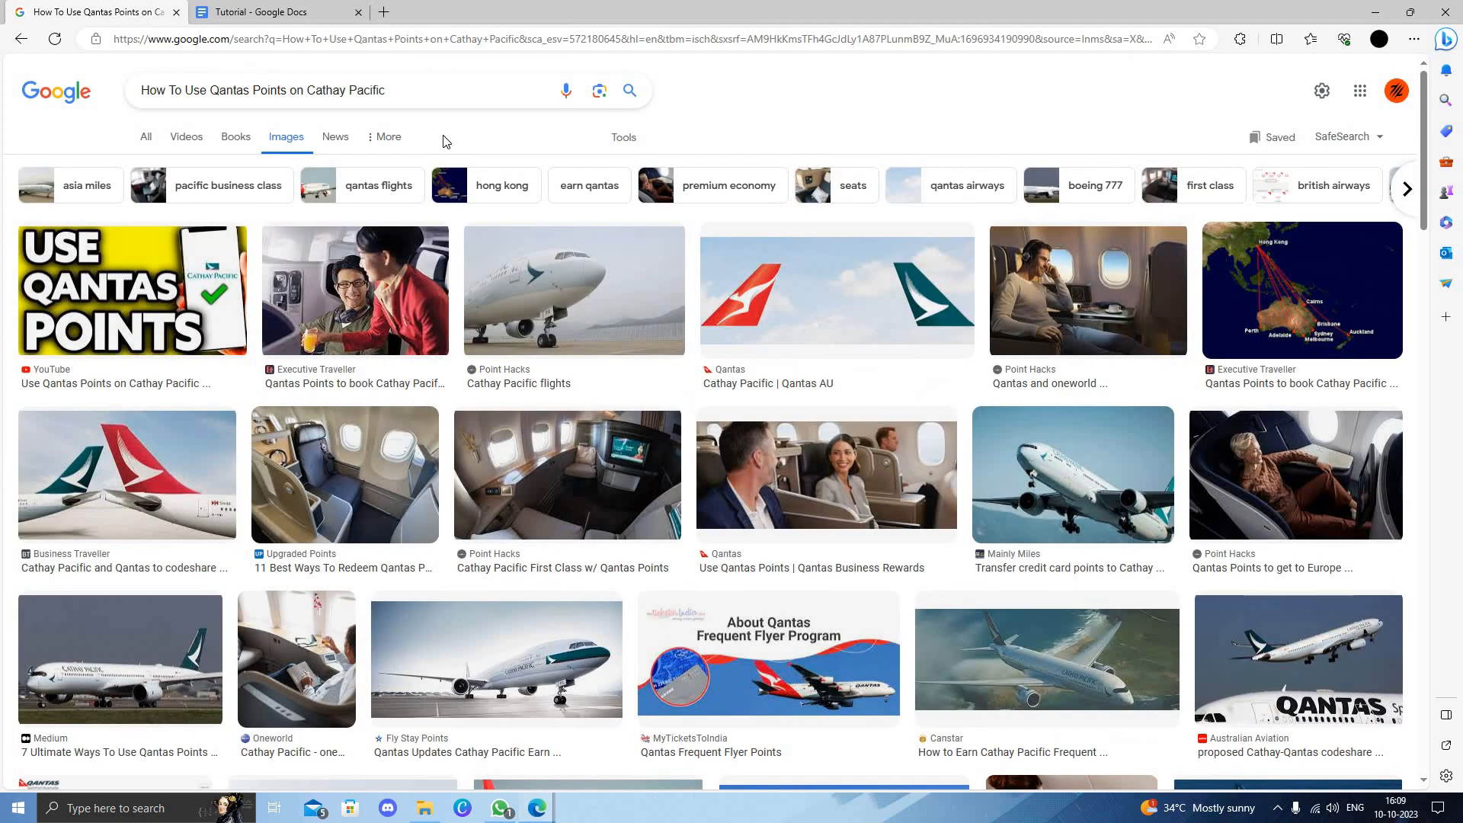